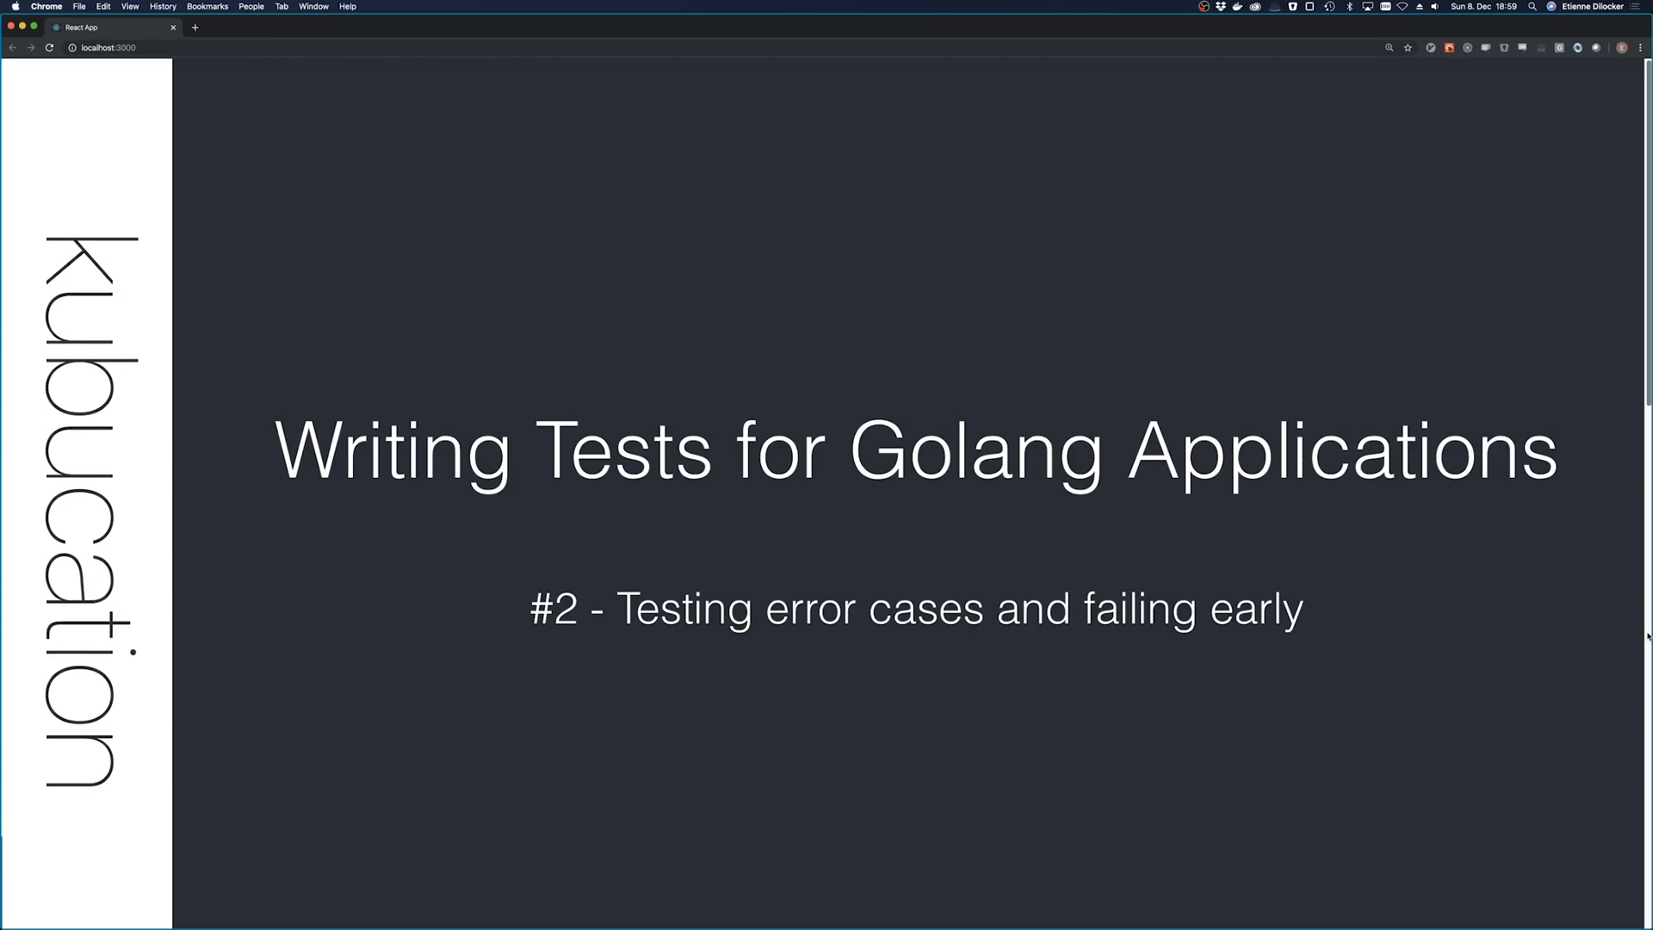
Switch from the Chrome slide deck to Vim in iTerm2 showing main_test.go
key(cmd+tab)
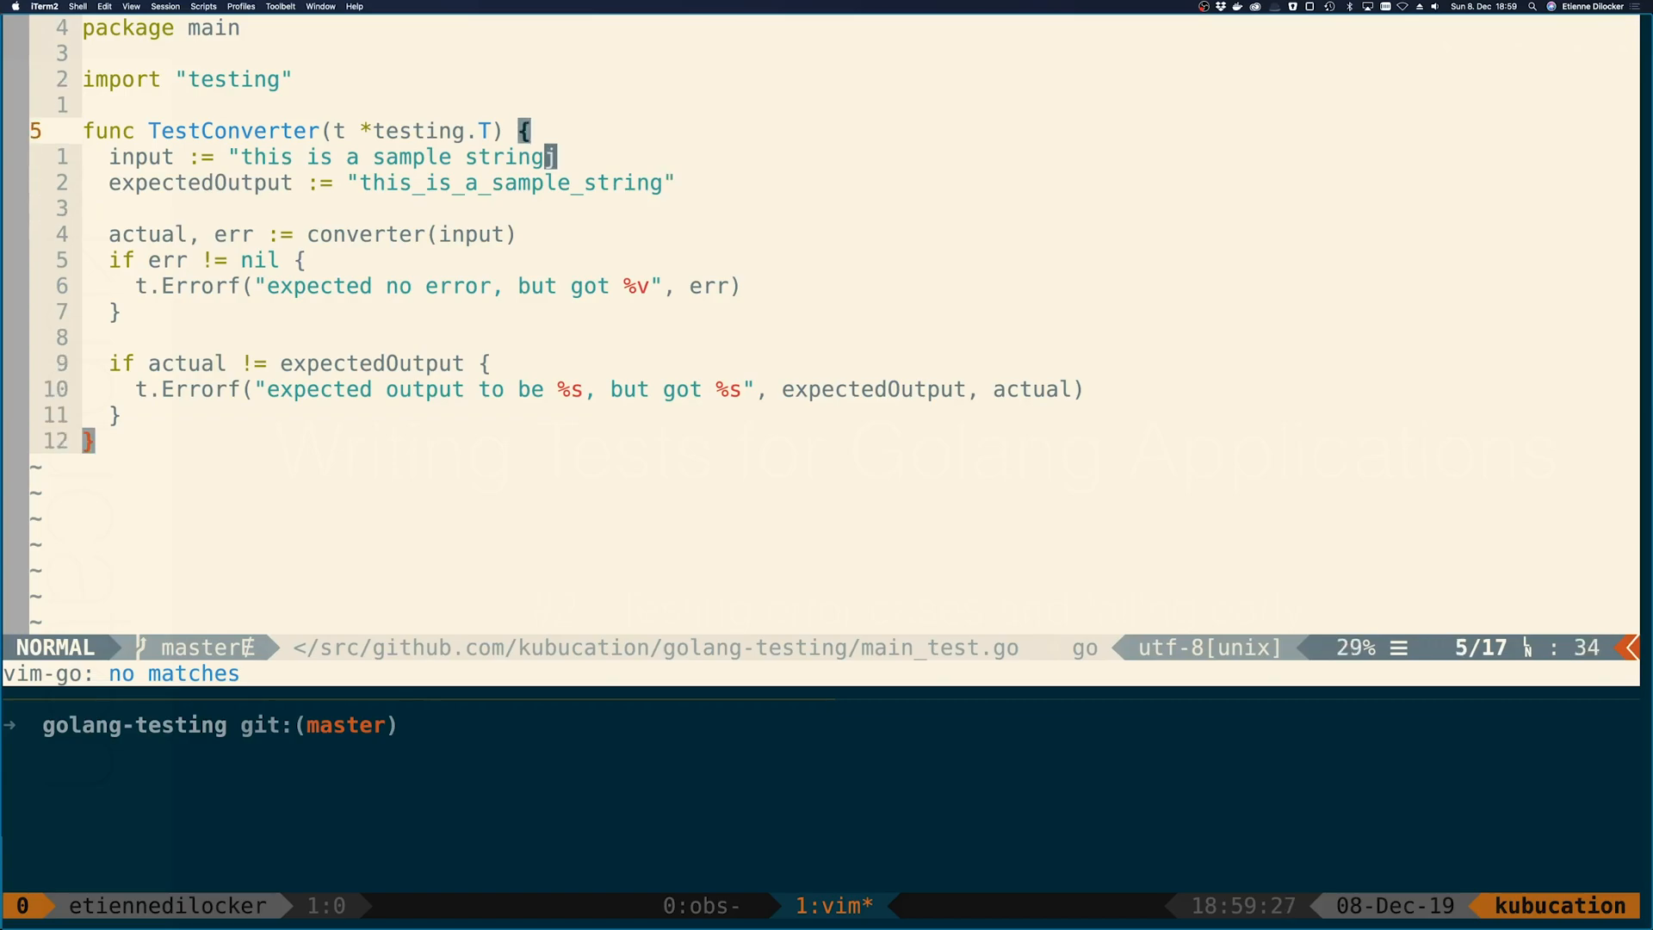
Rename the test to TestConverter_HappyPath and duplicate the function below it
key(i)
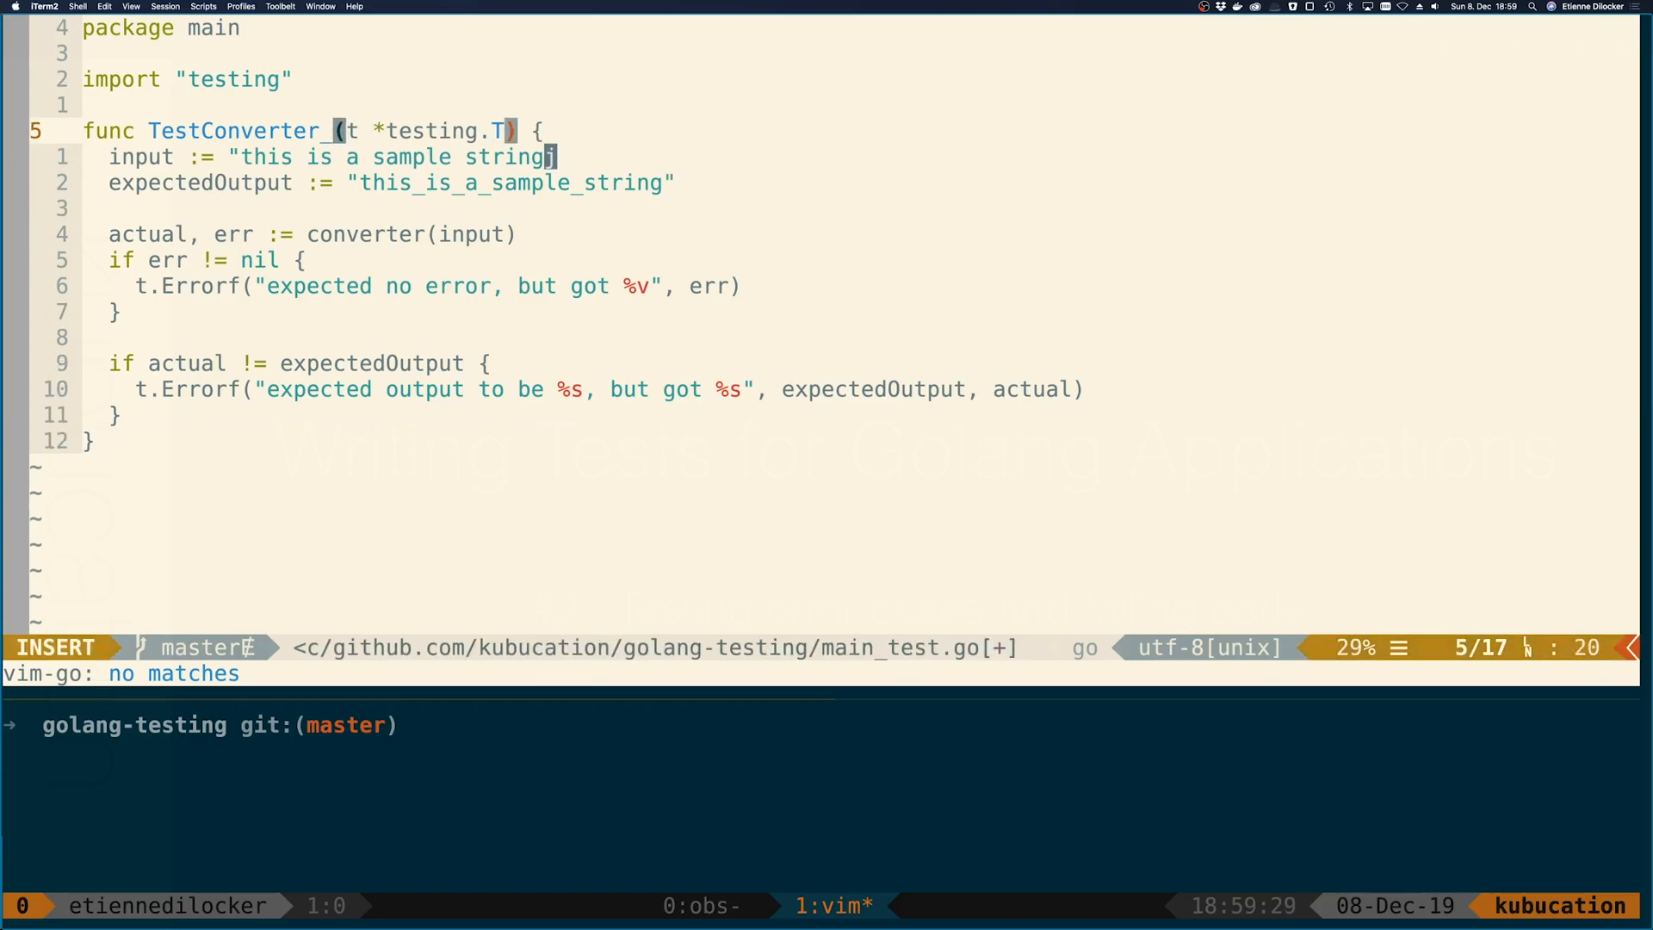
text(HappyPath)
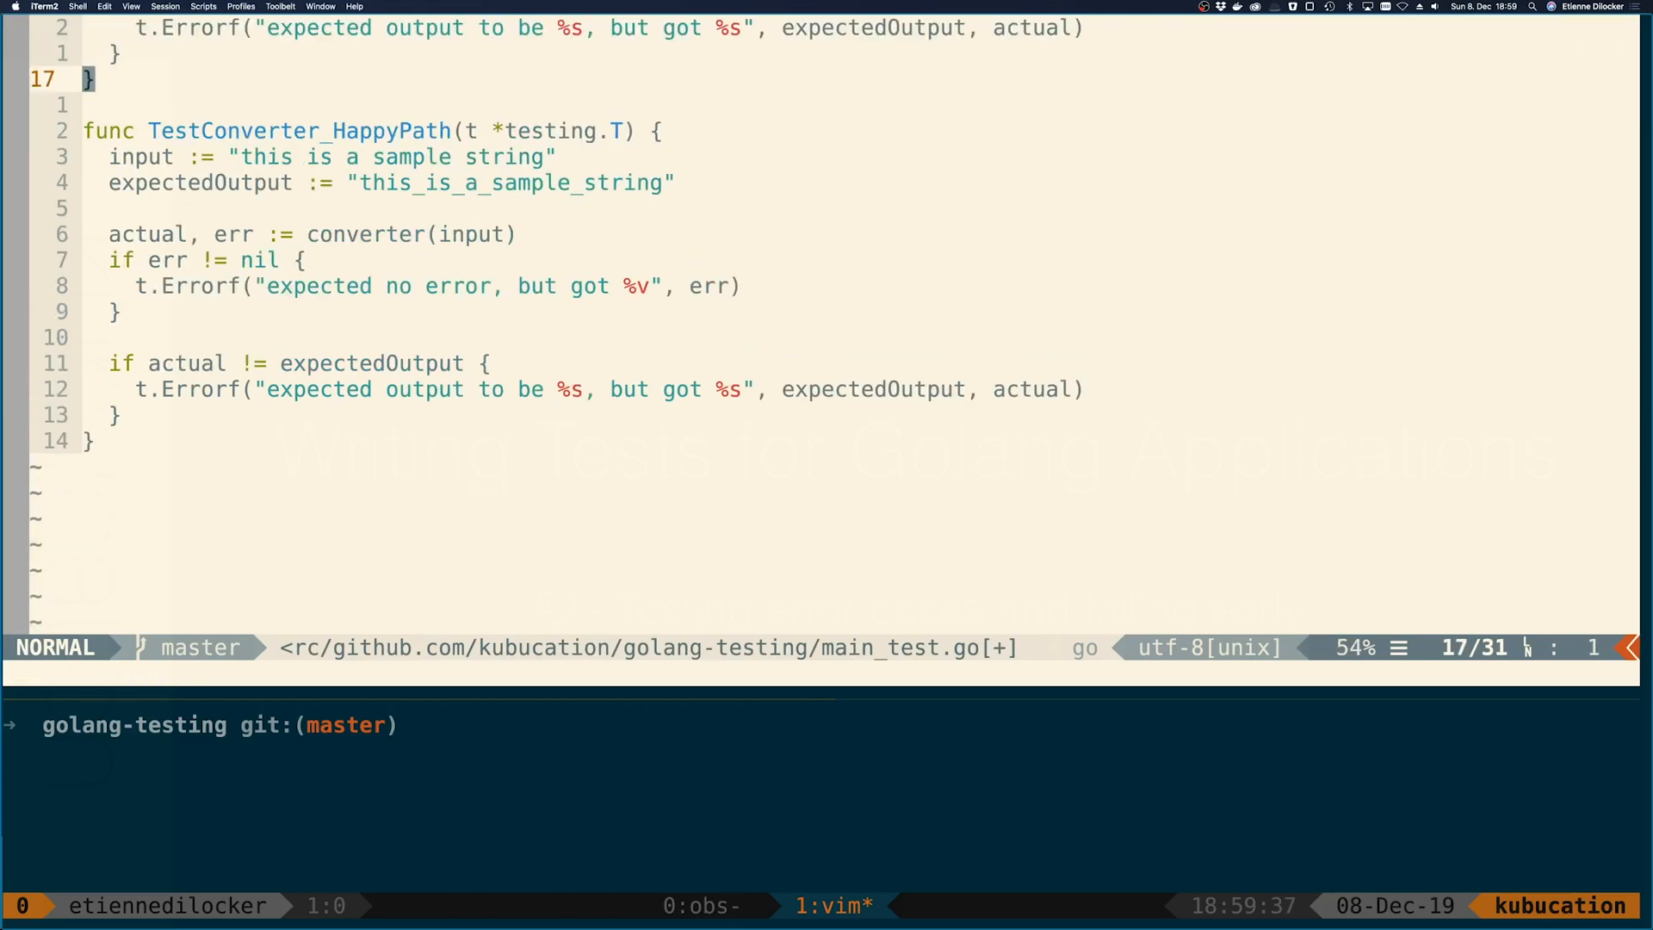
text(/Ha)
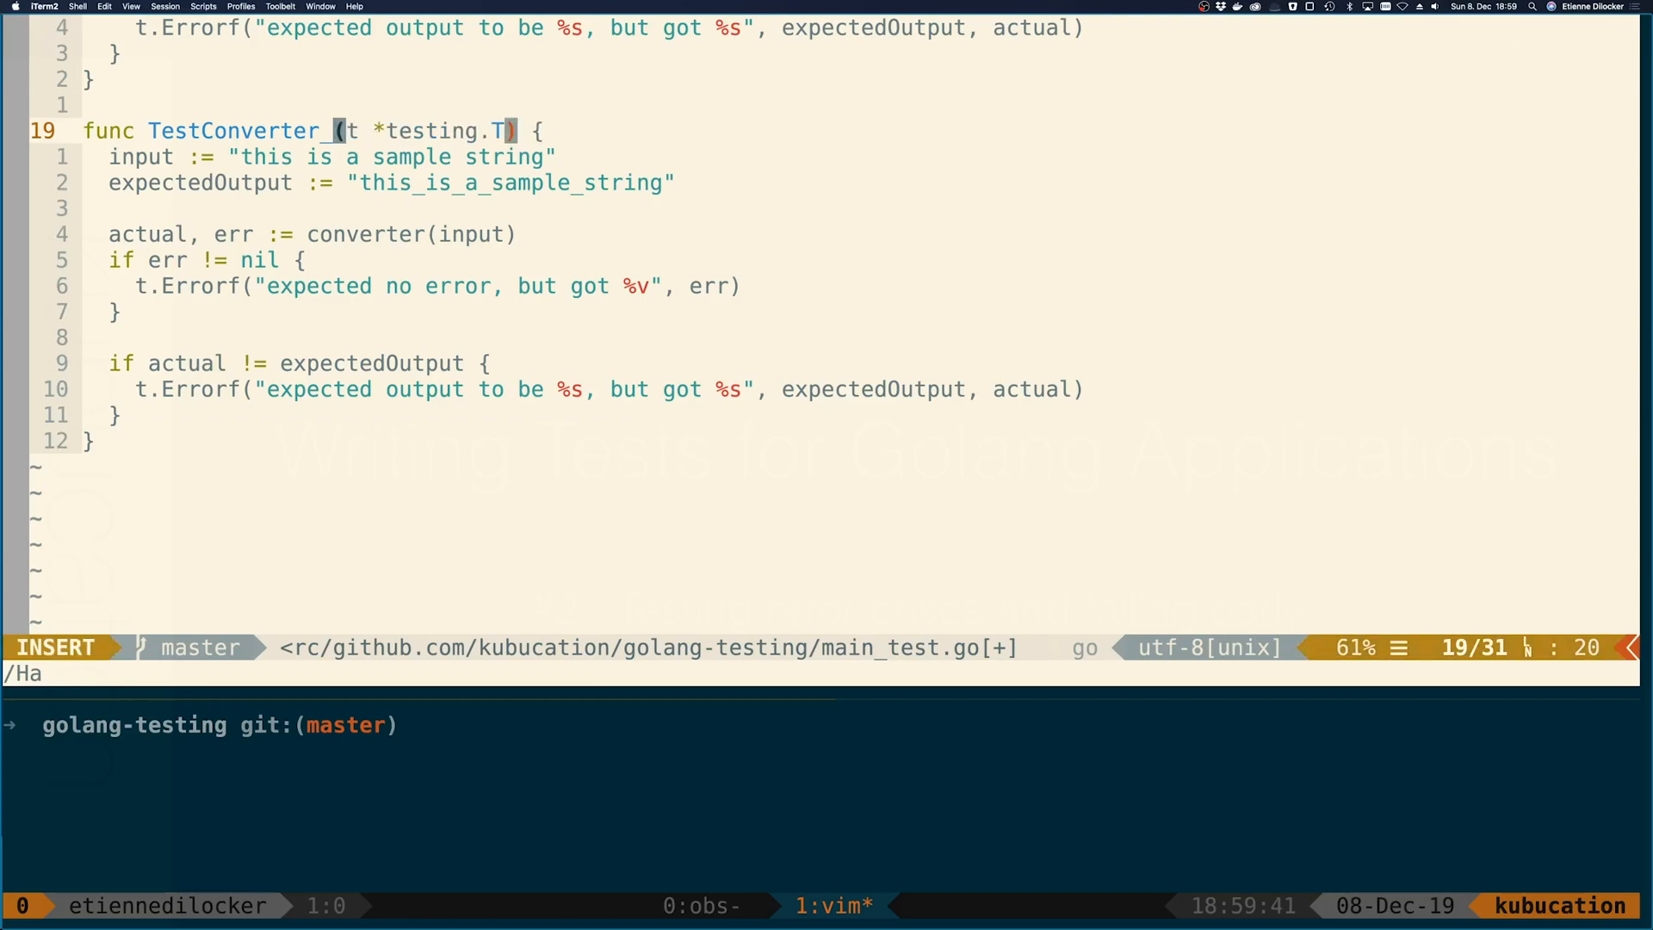
key(Escape)
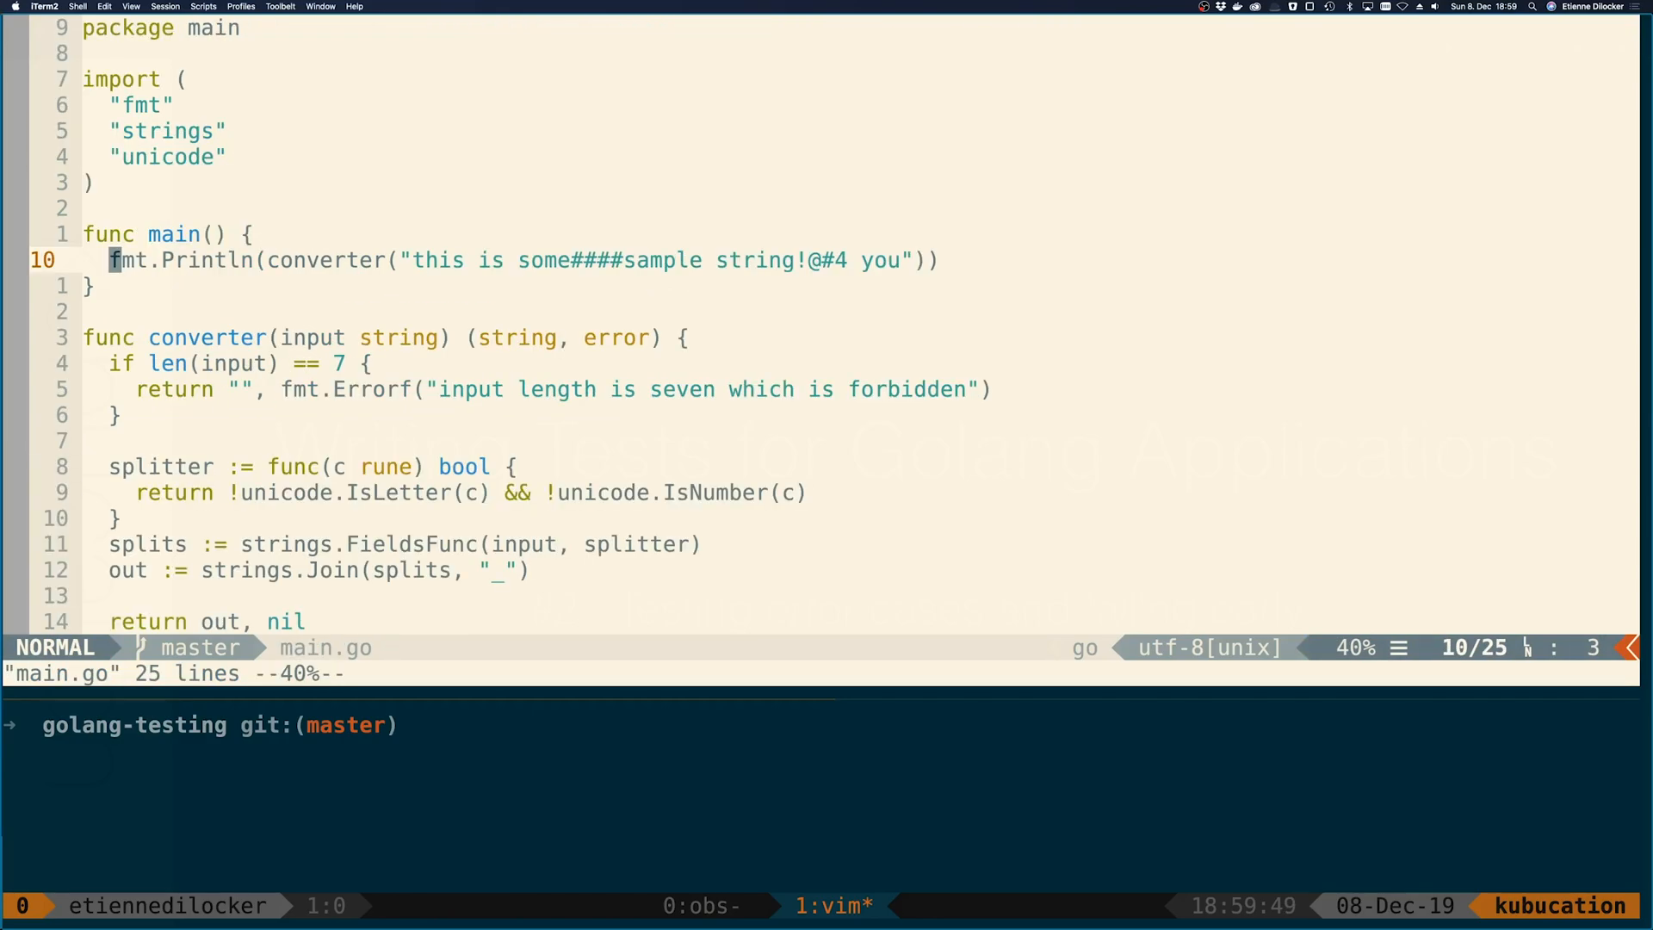
Highlight the len(input) == 7 error check in main.go's converter
key(j)
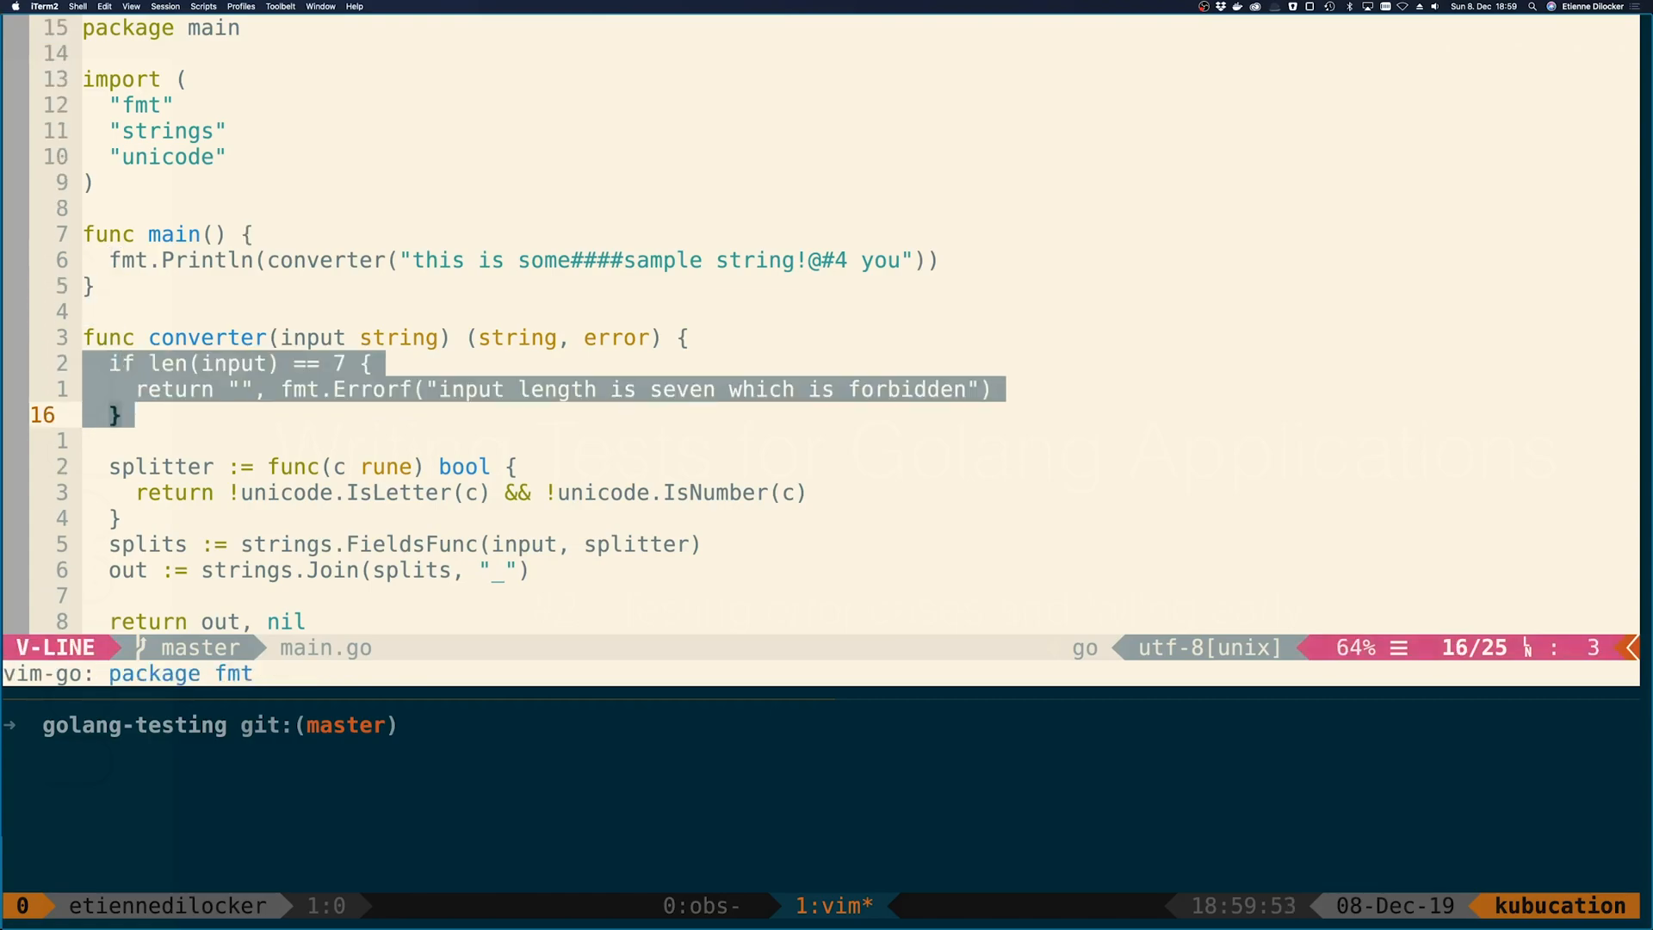
key(Escape)
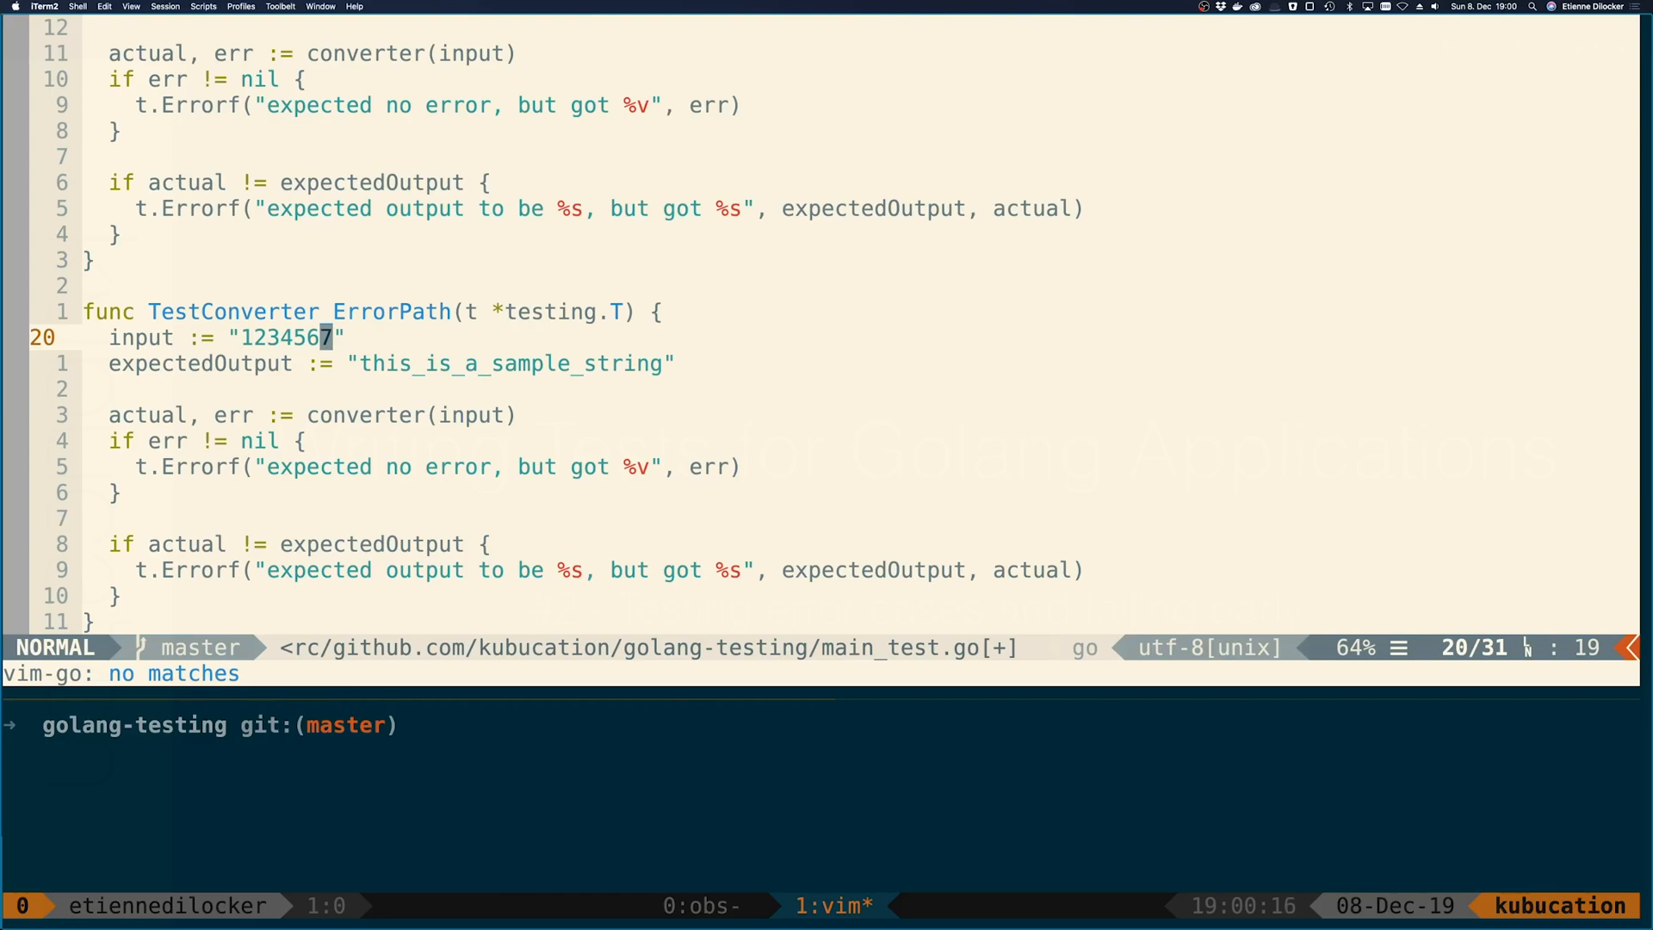
Set expectedErr := fmt.Errorf("input length is seven which is forbidden") in the ErrorPath test
key(j)
text(expectedErr :=)
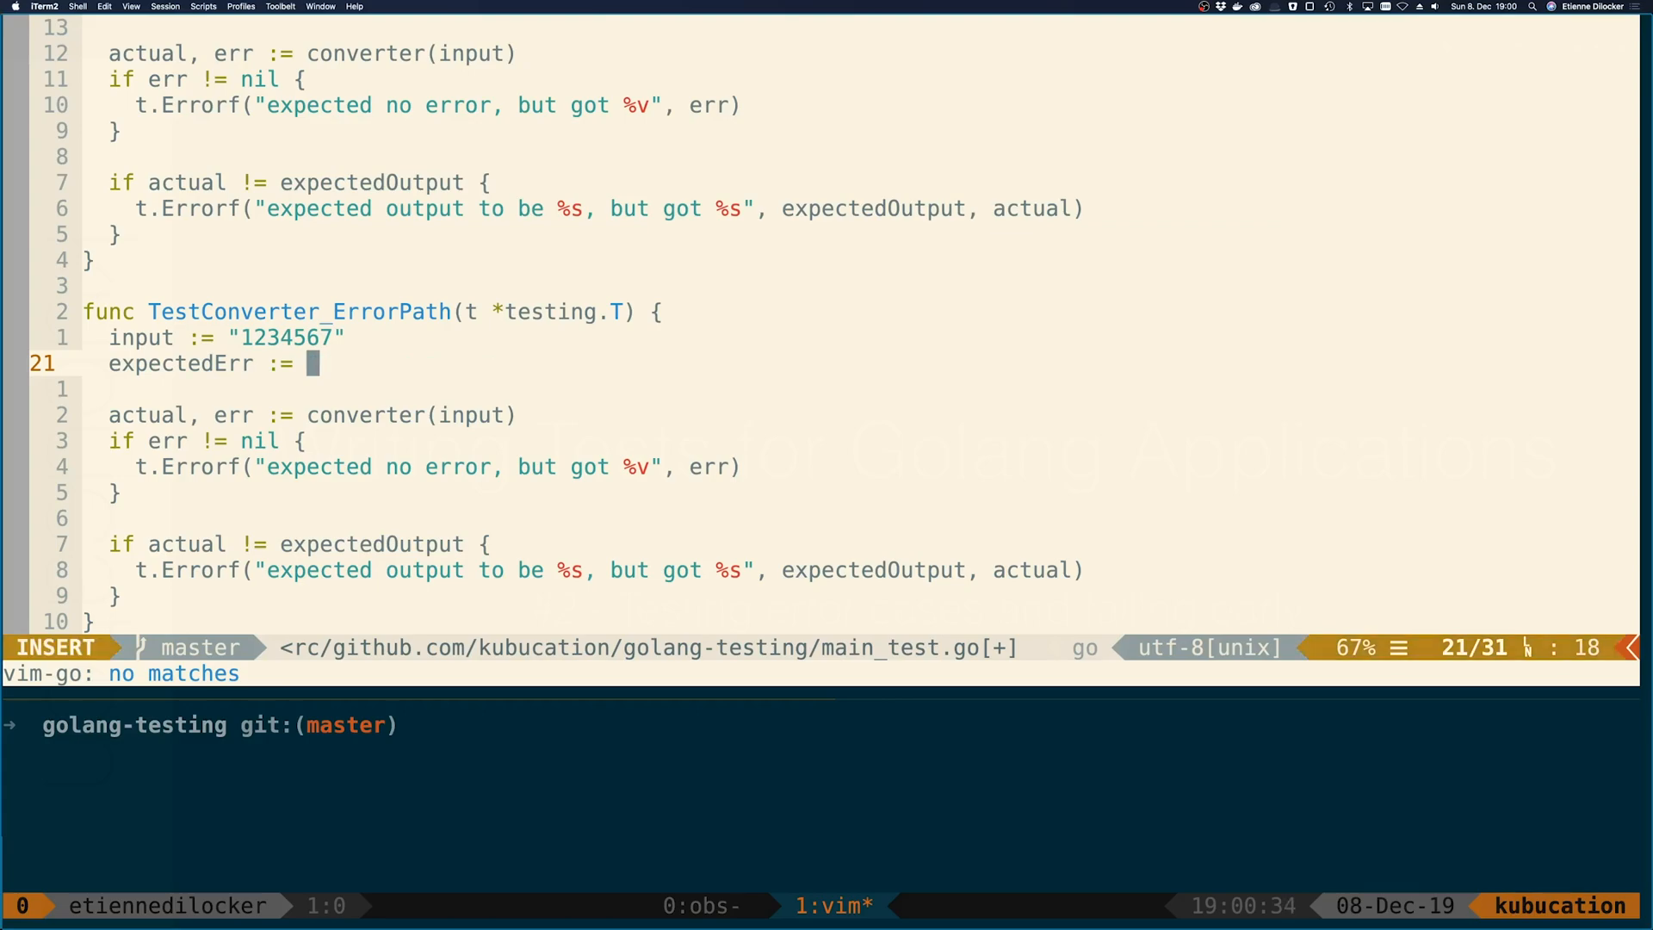
text(fmt.Error)
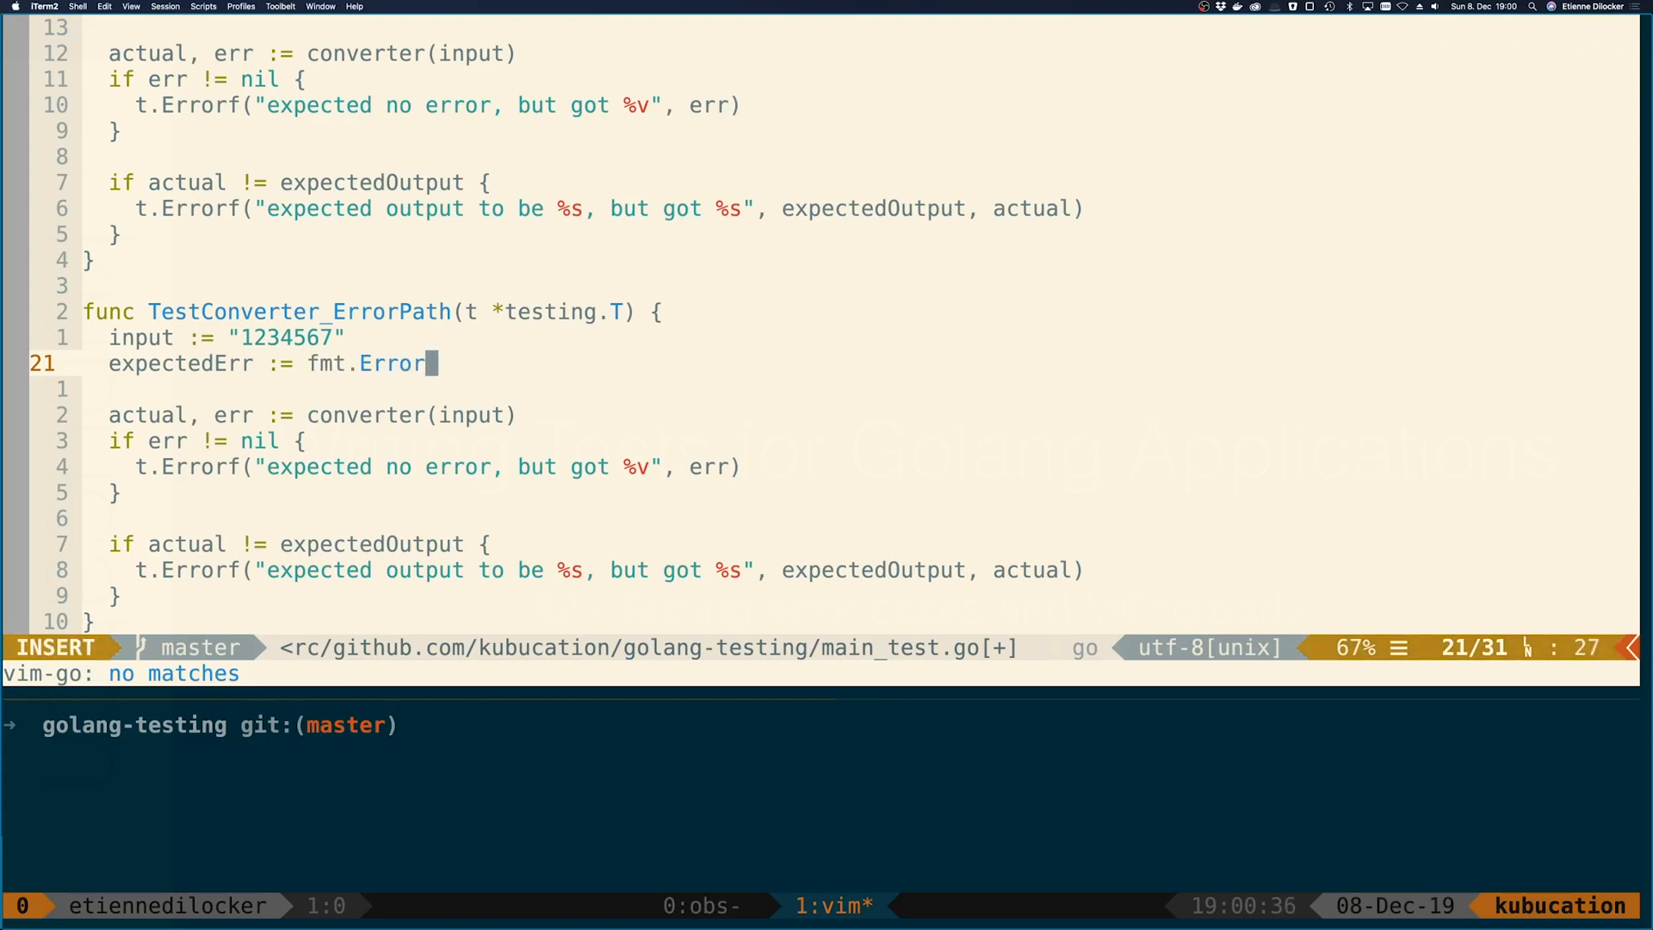
text(f(""))
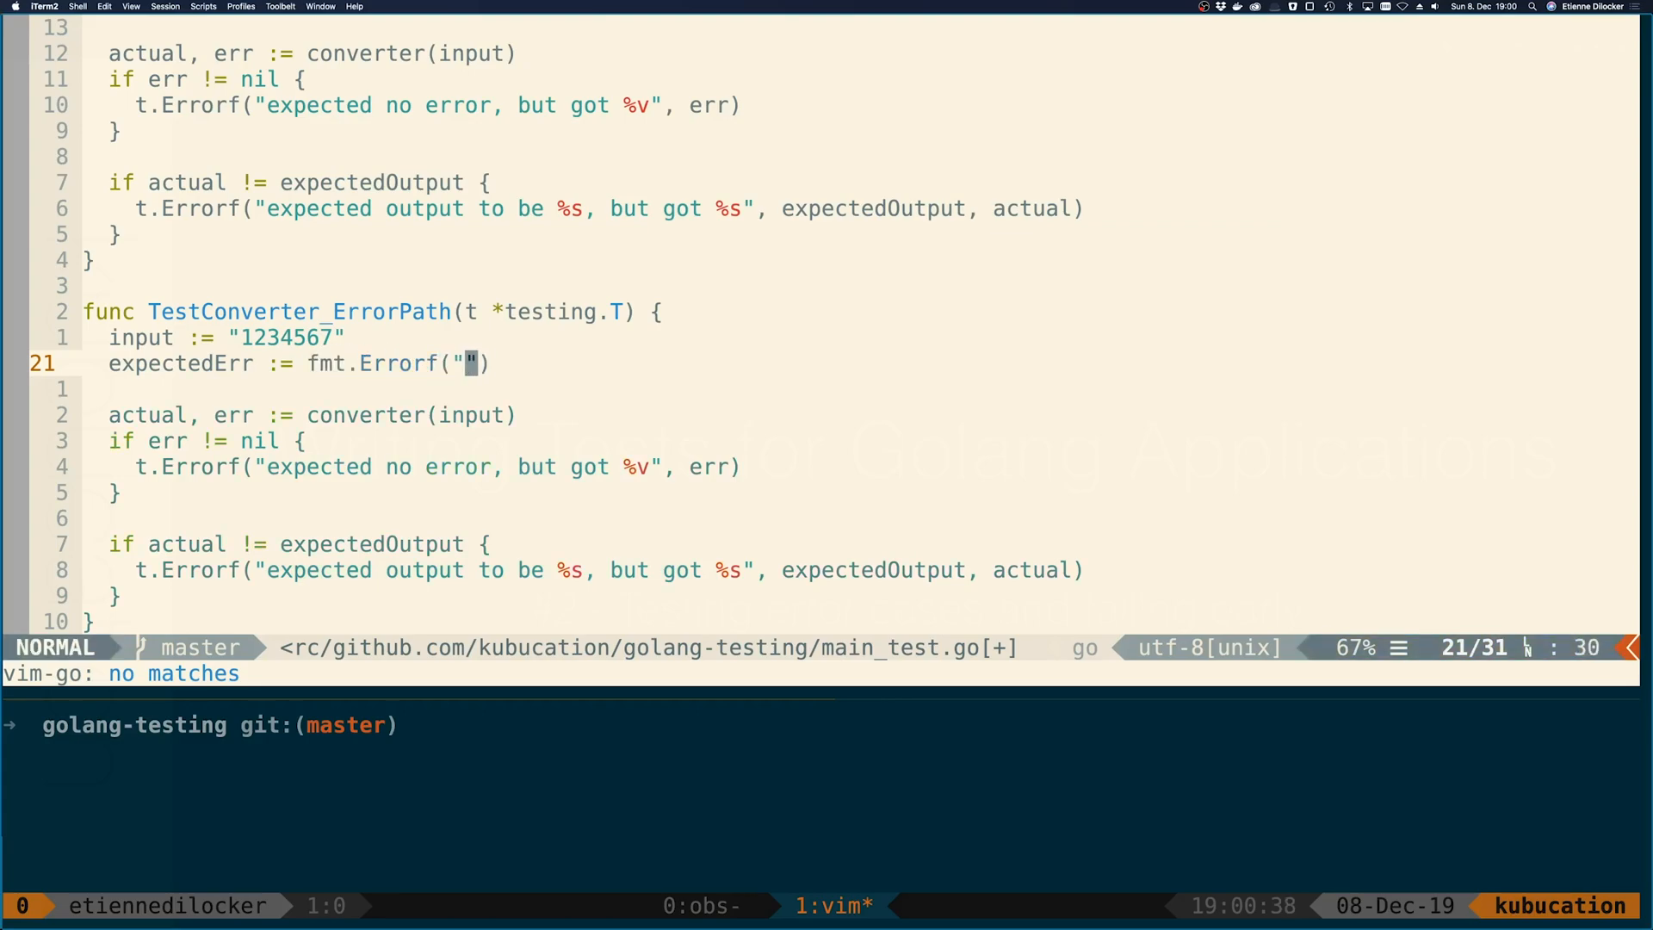
text(input is seven)
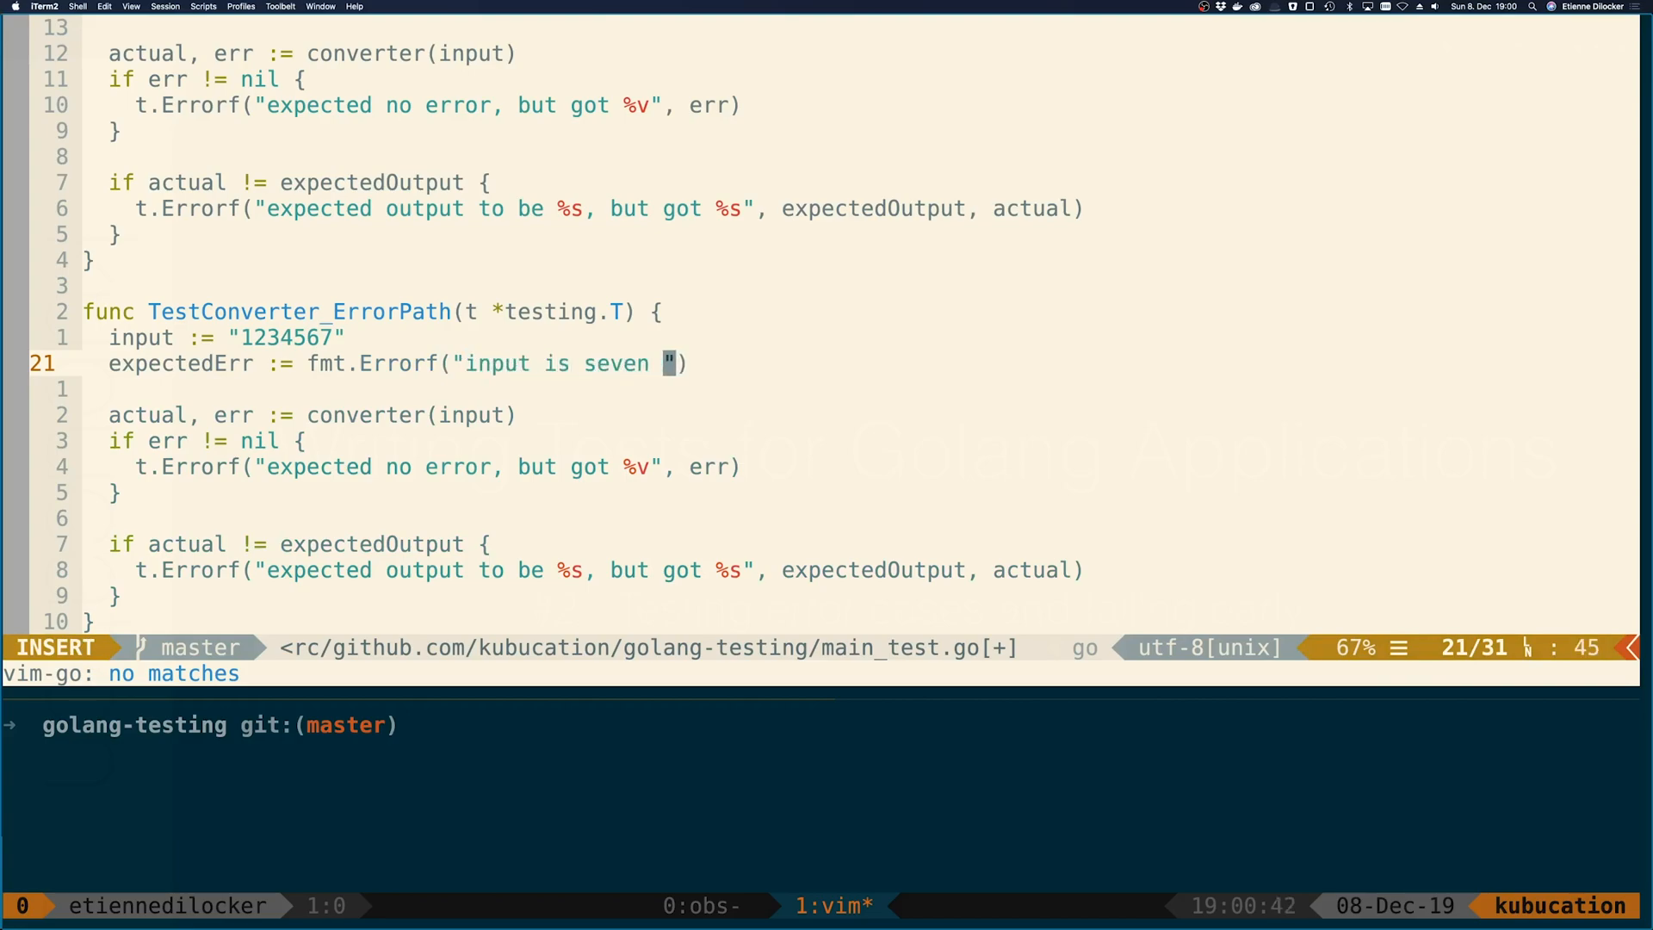
text(which is forbidden)
click(208, 439)
text(=)
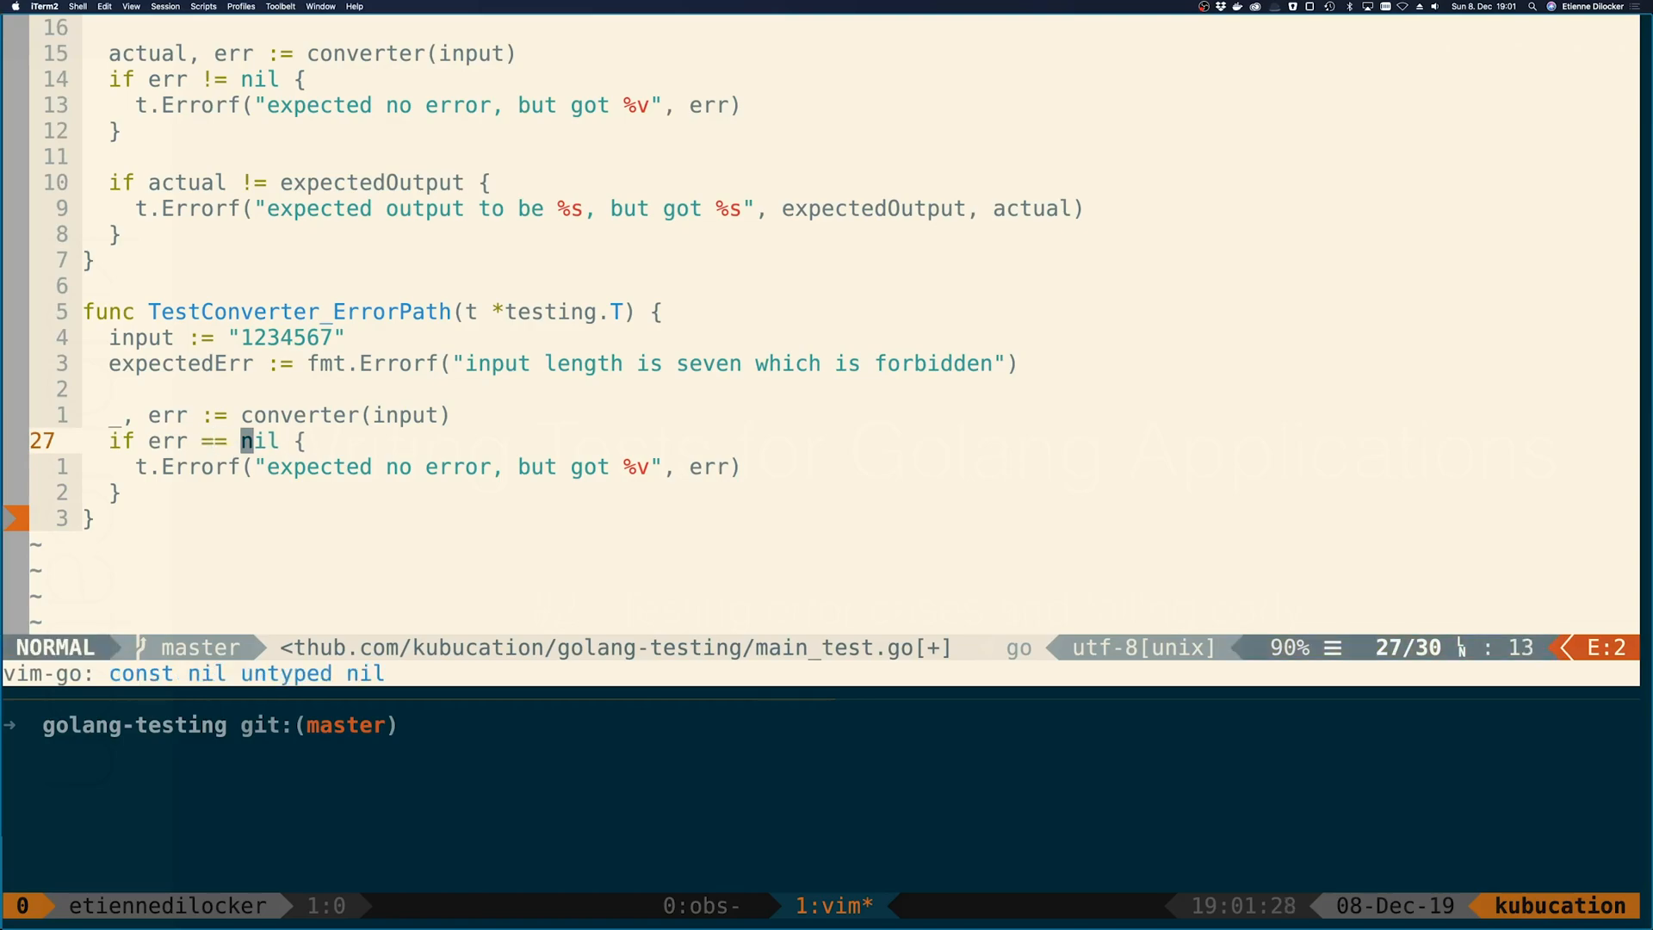
Compare err against expectedErr and report "expected error to be %v, but got %v"
text(expectedErr)
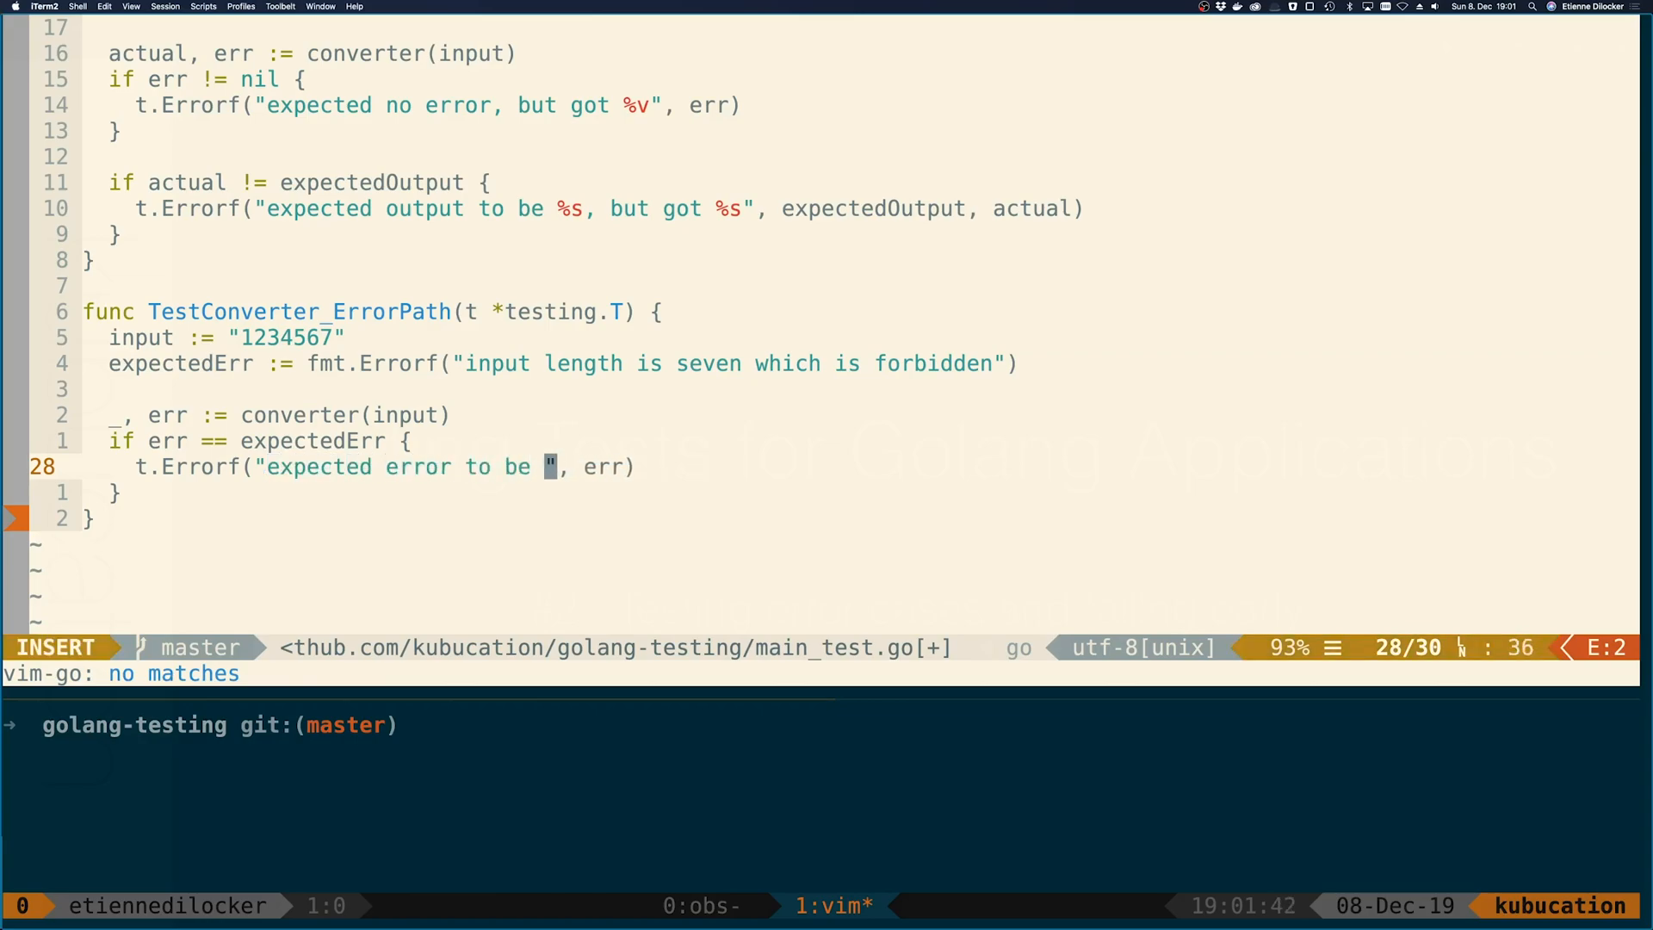
text(%v, but got %v)
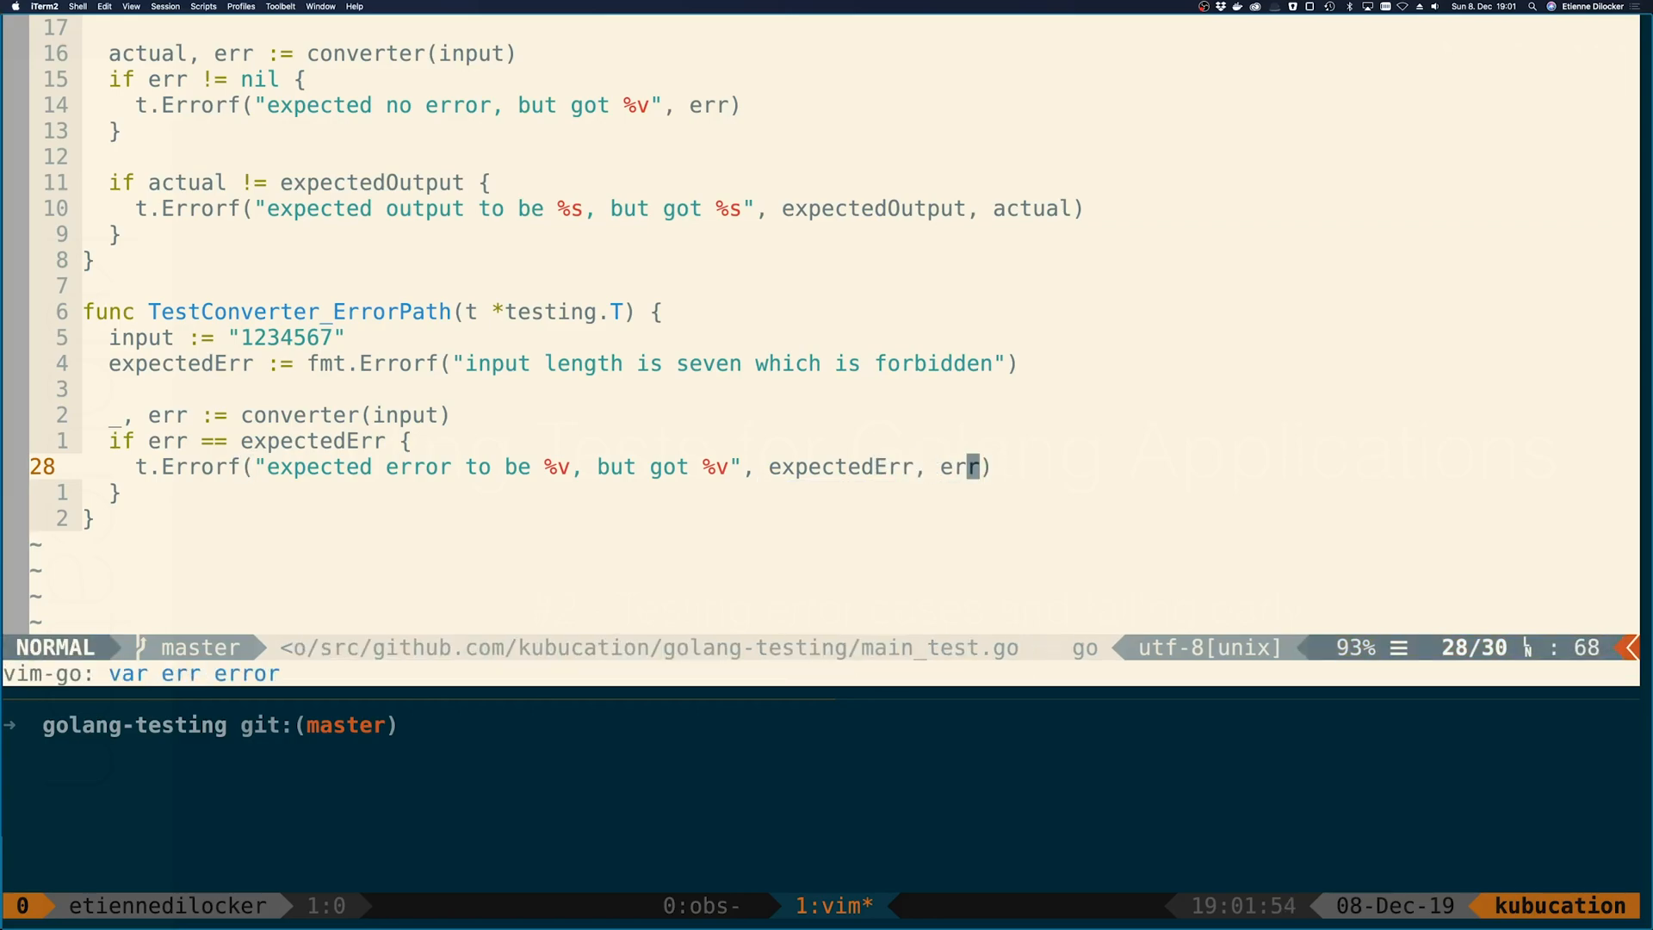
Run the tests, then compare err.Error() against expectedErr.Error() in the condition
text(go run test)
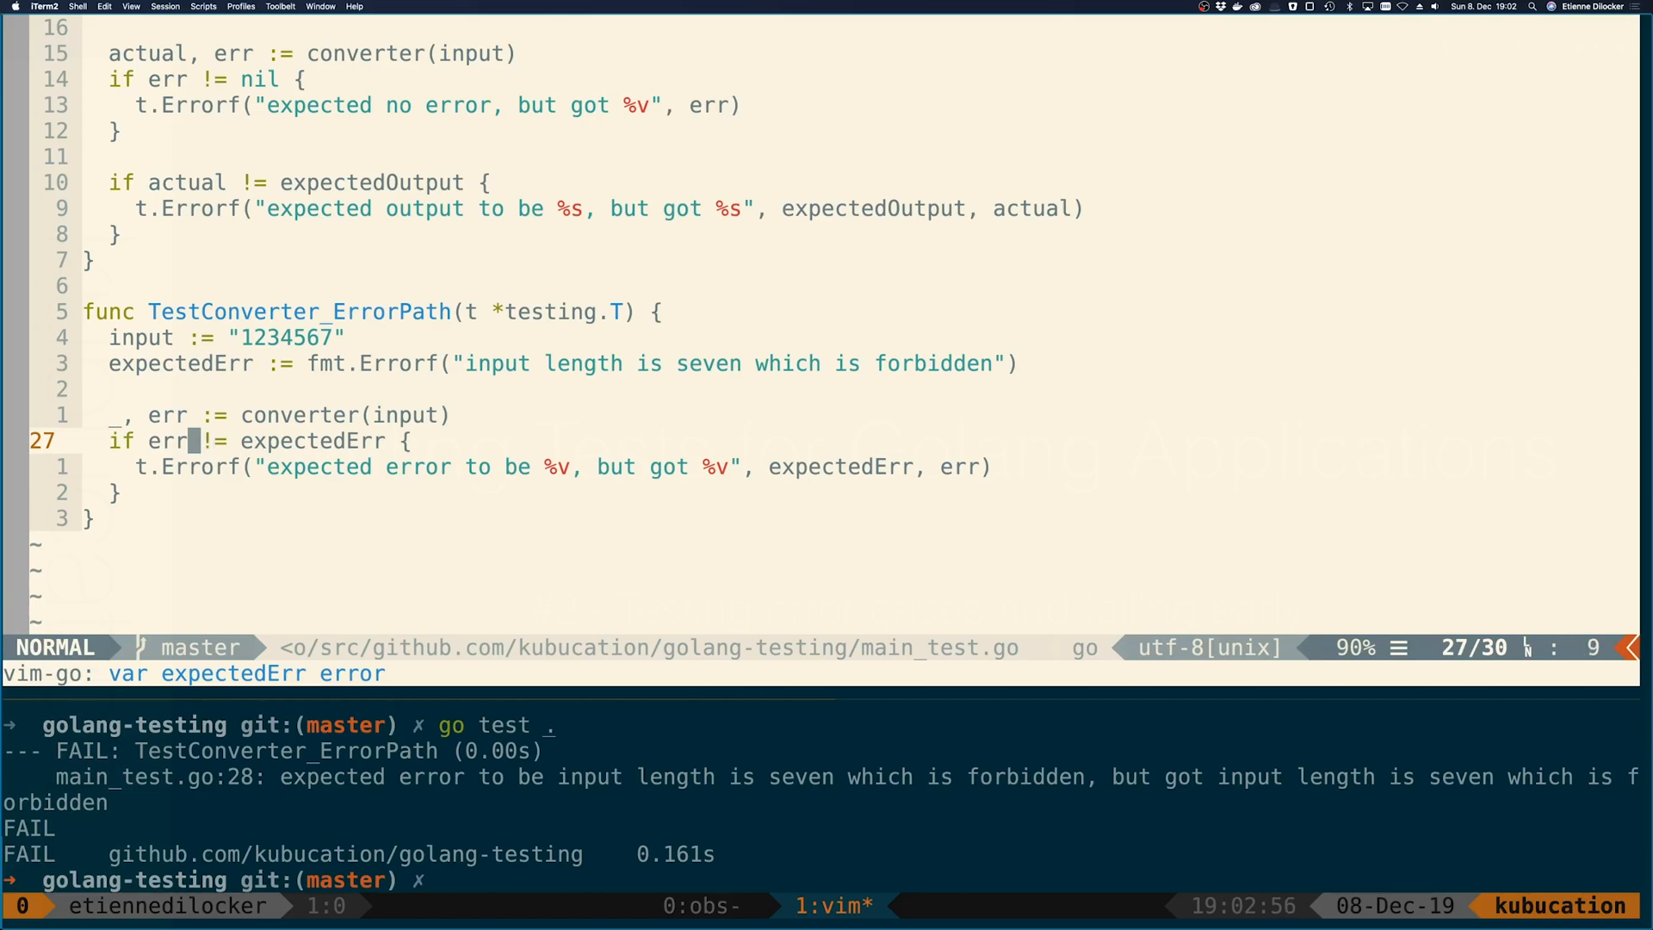
text(.Error()
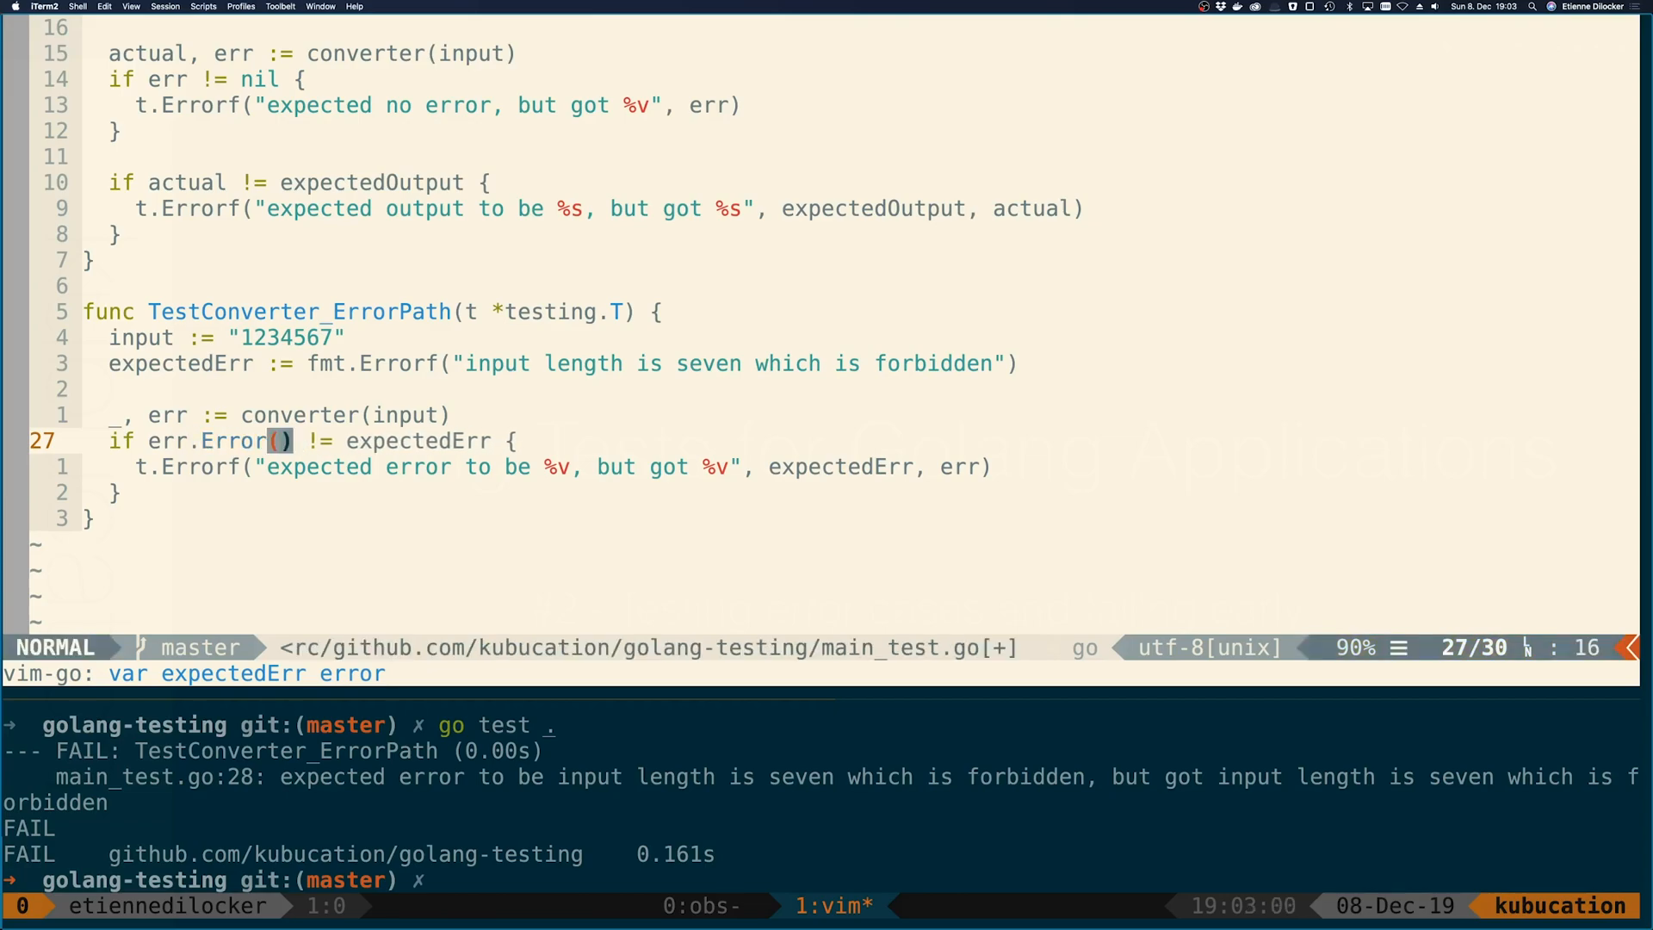
text(.Error())
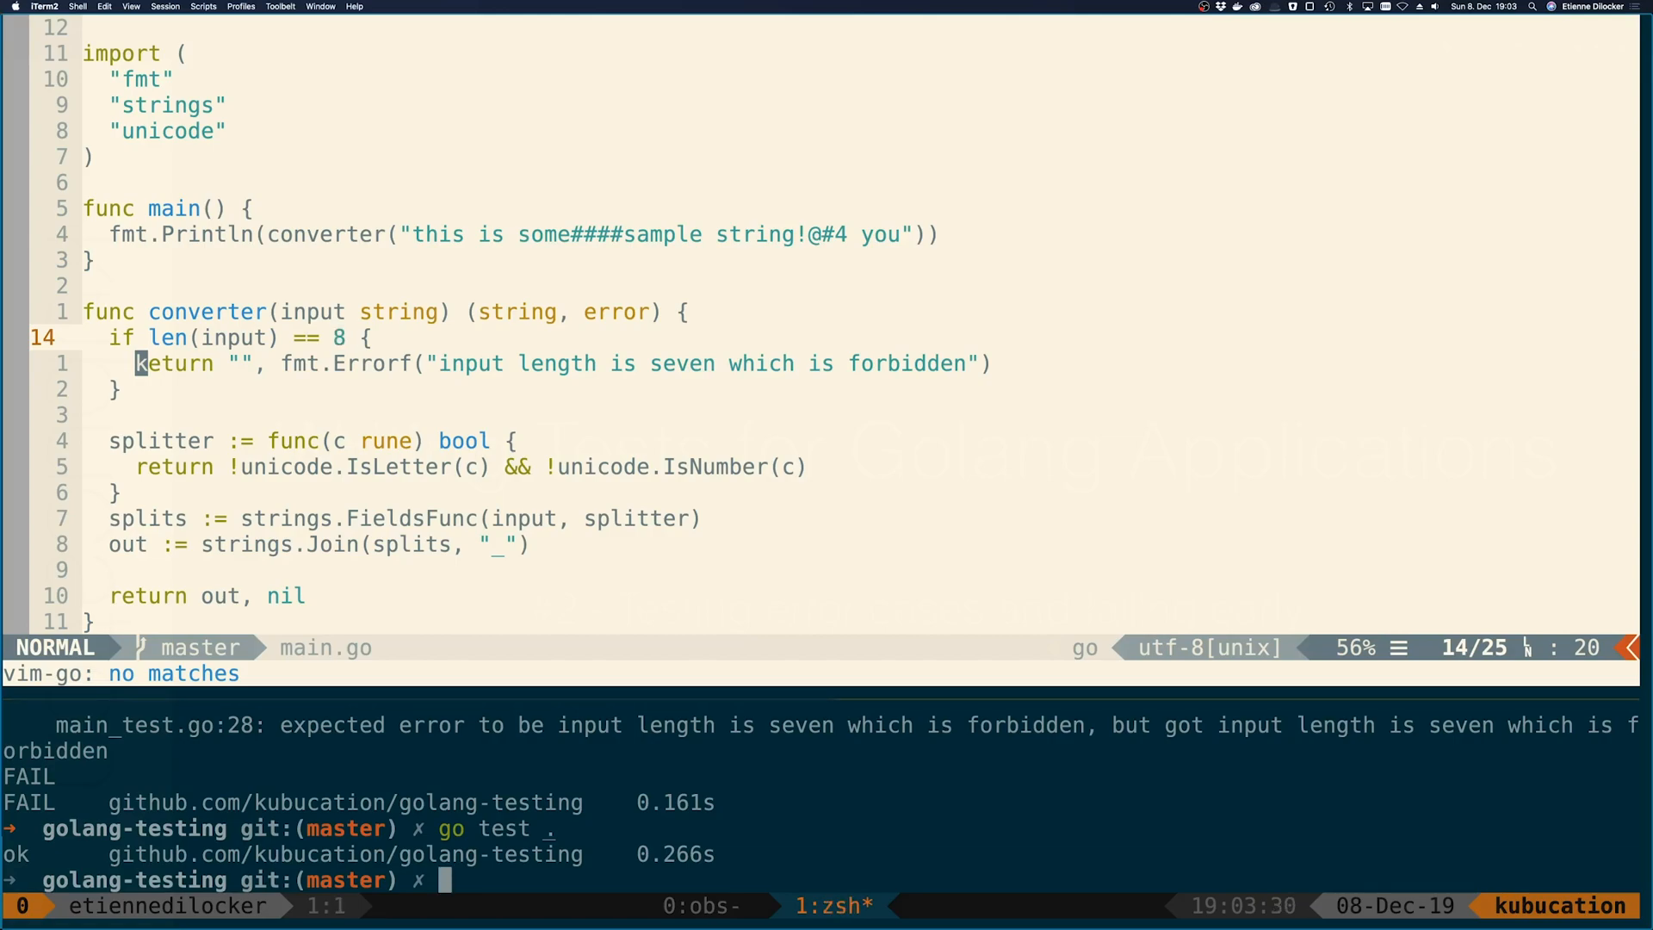
Rerun go test . after changing converter to reject eight-character input
text(go test .)
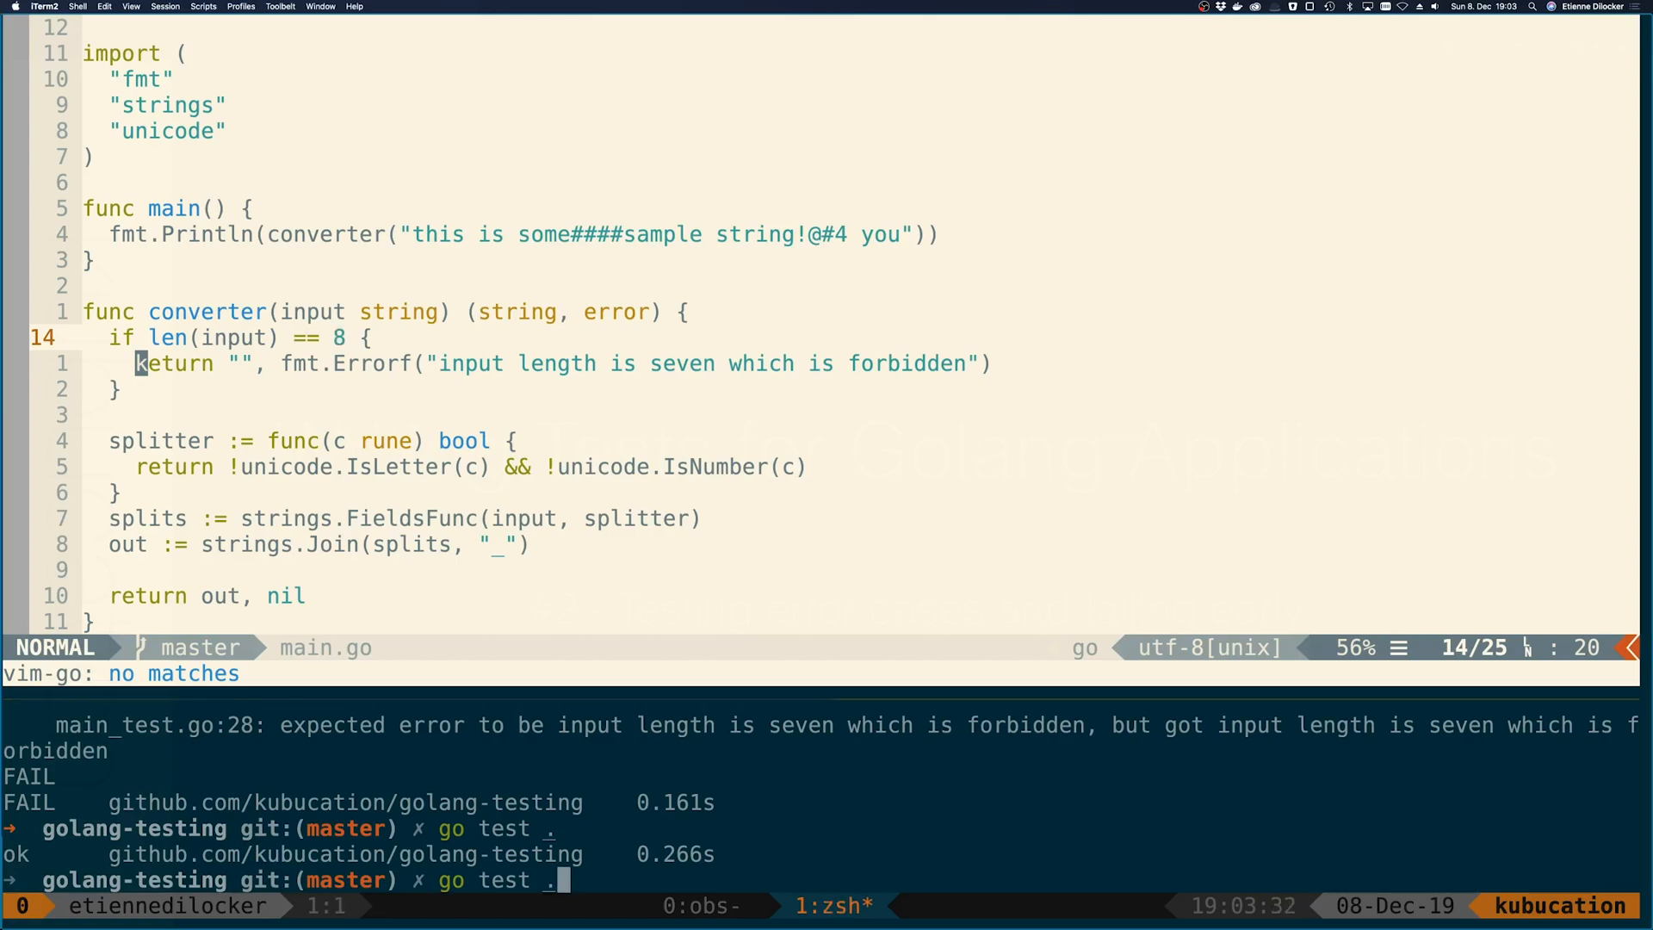
key(enter)
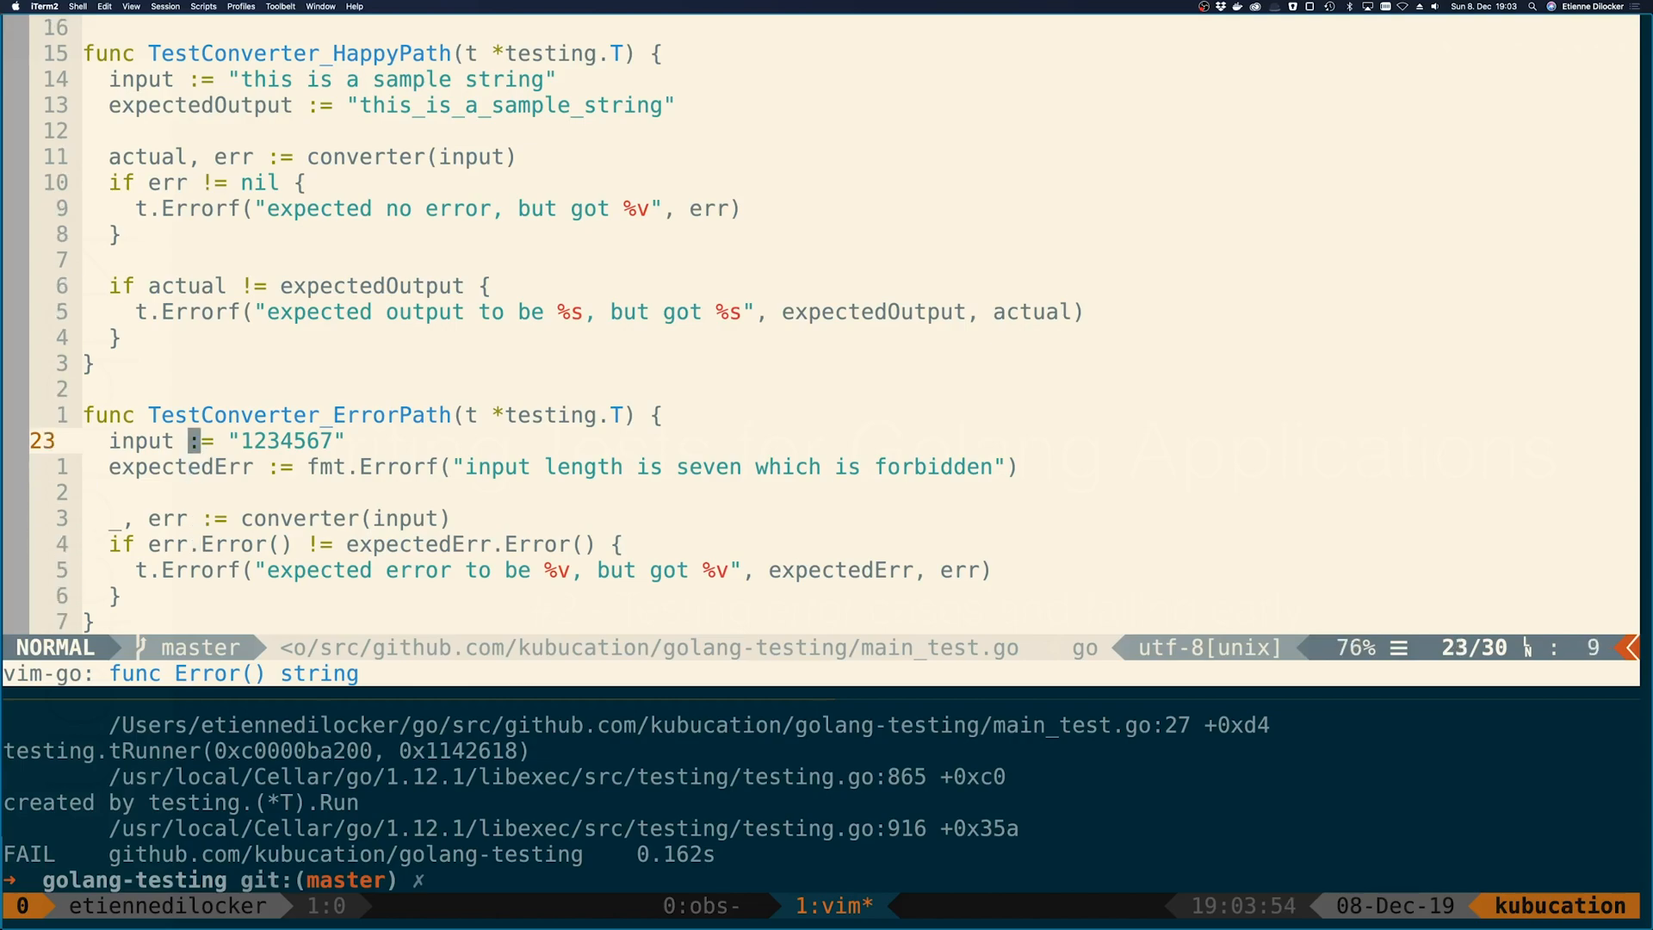
Insert an empty if err != nil { } block above the error message comparison
key($)
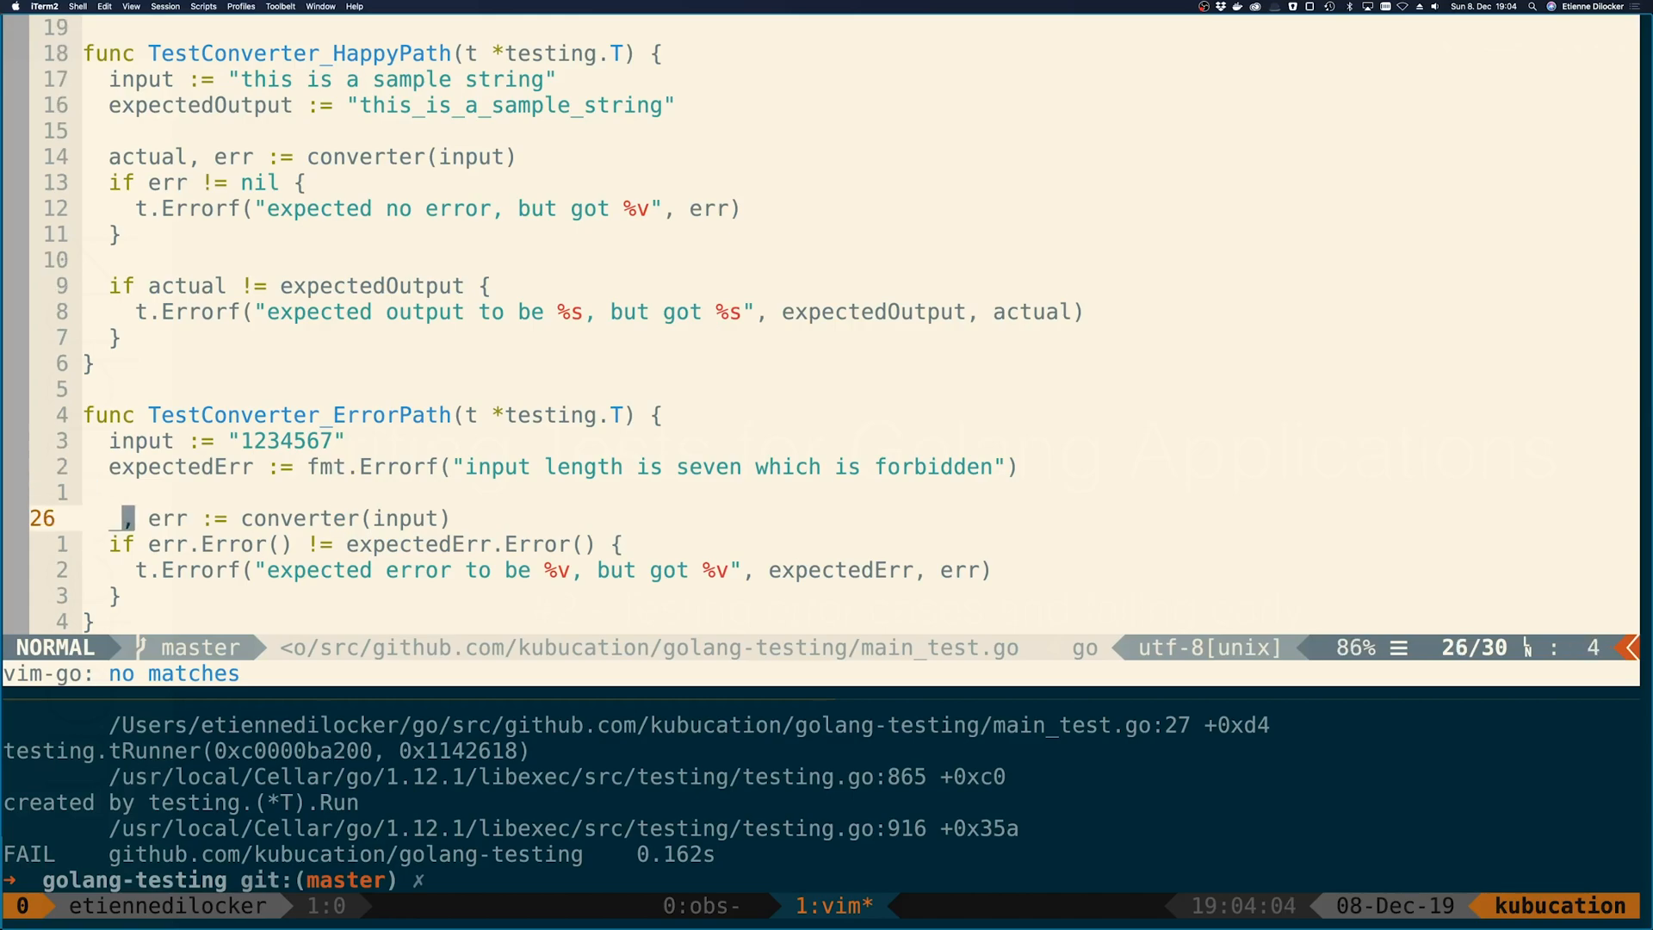
key(l)
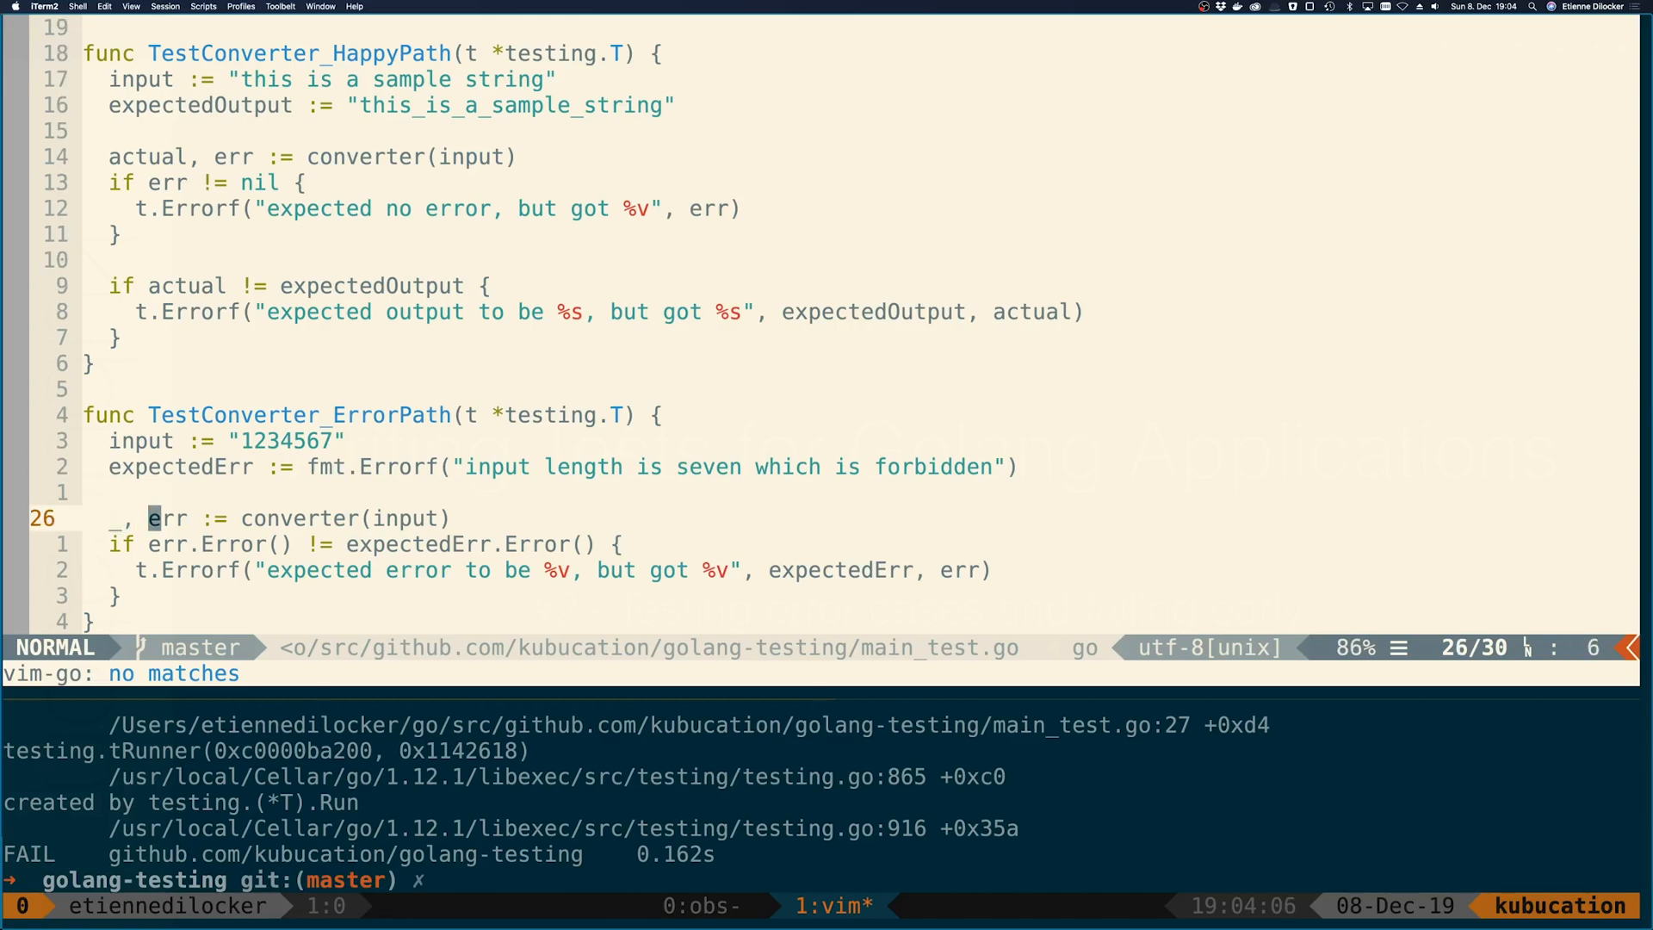
key(j)
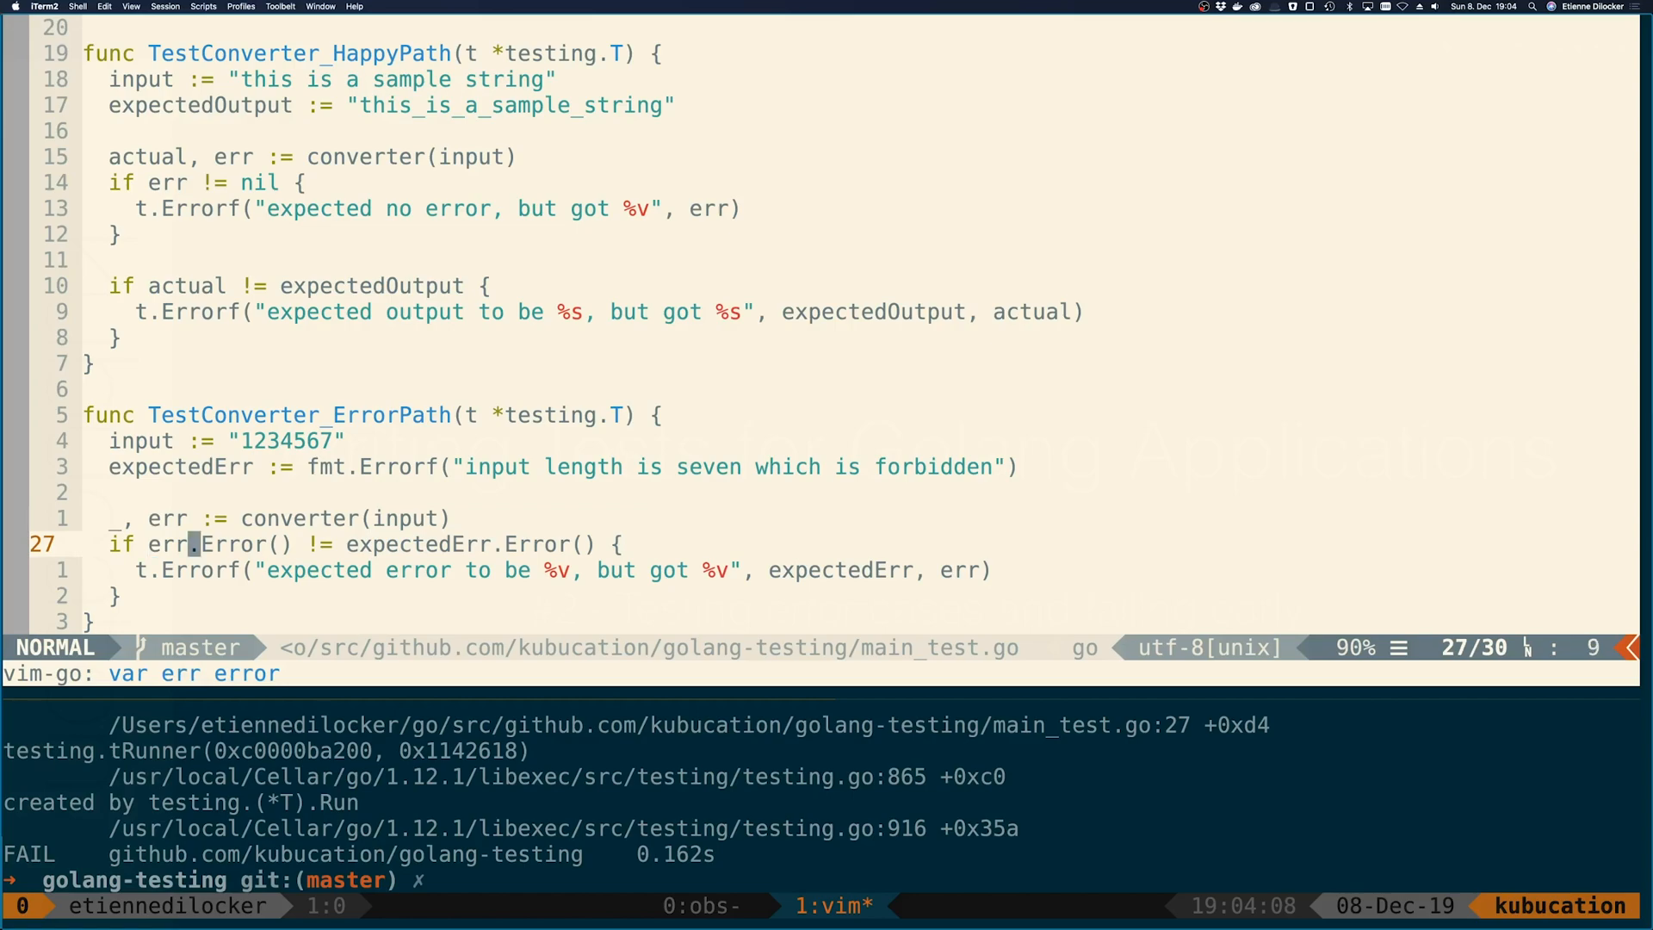
key(l)
text(if err != nil)
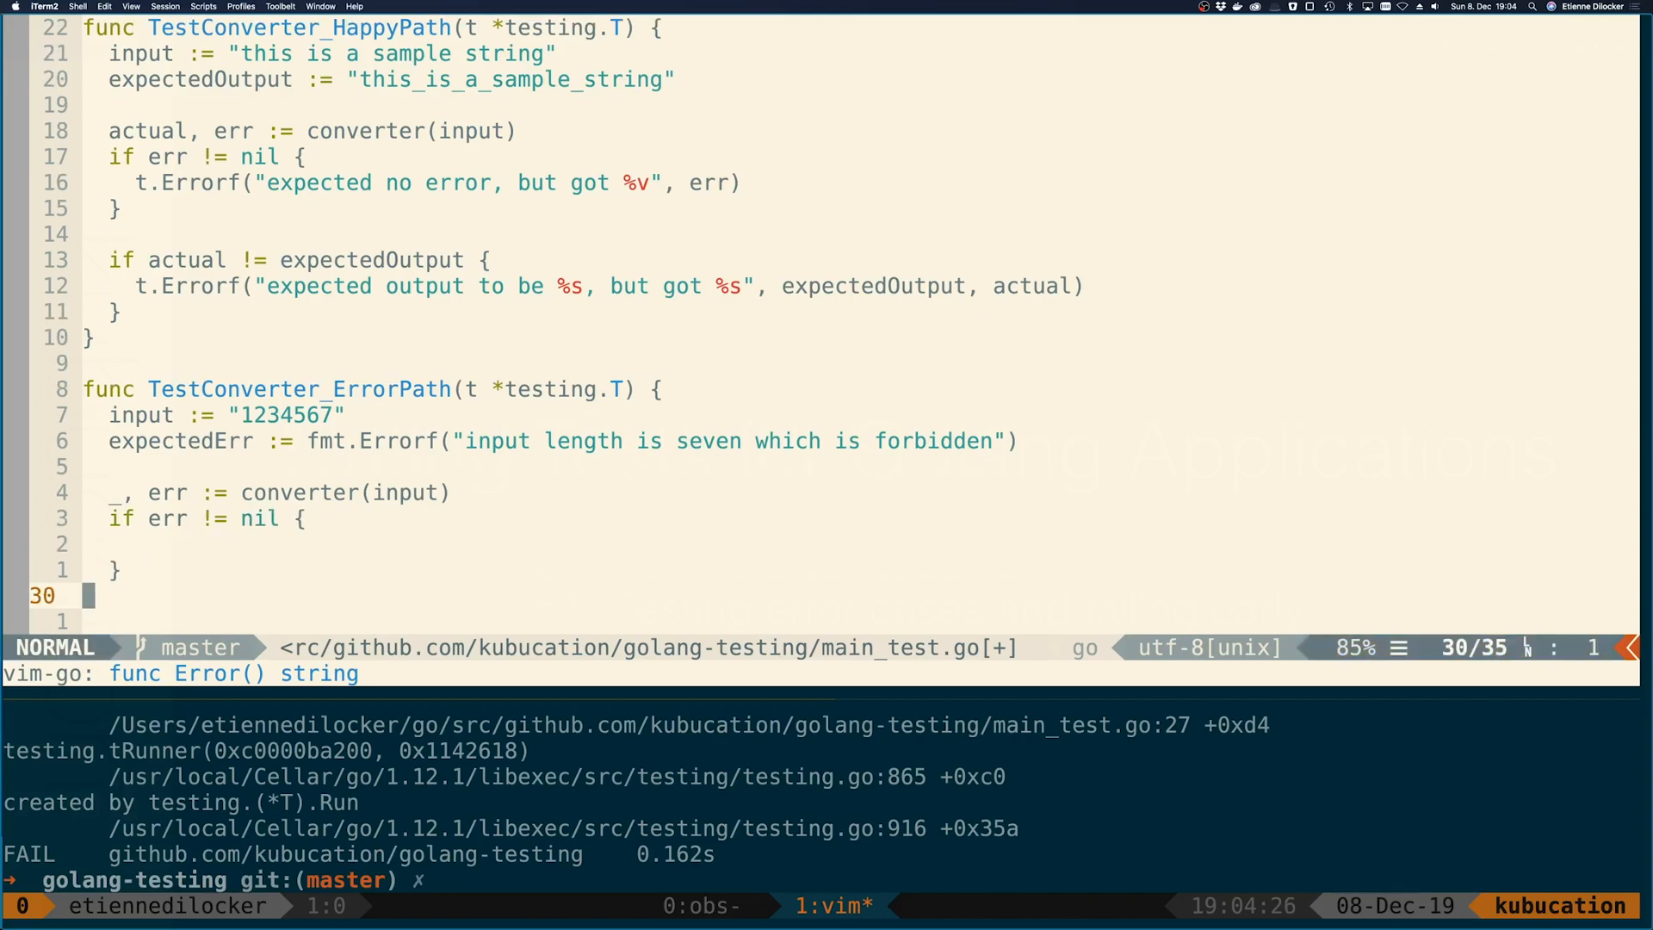
Report t.Errorf("expected error not be nil, but was nil") in the nil check, save, and rerun go test
key(i)
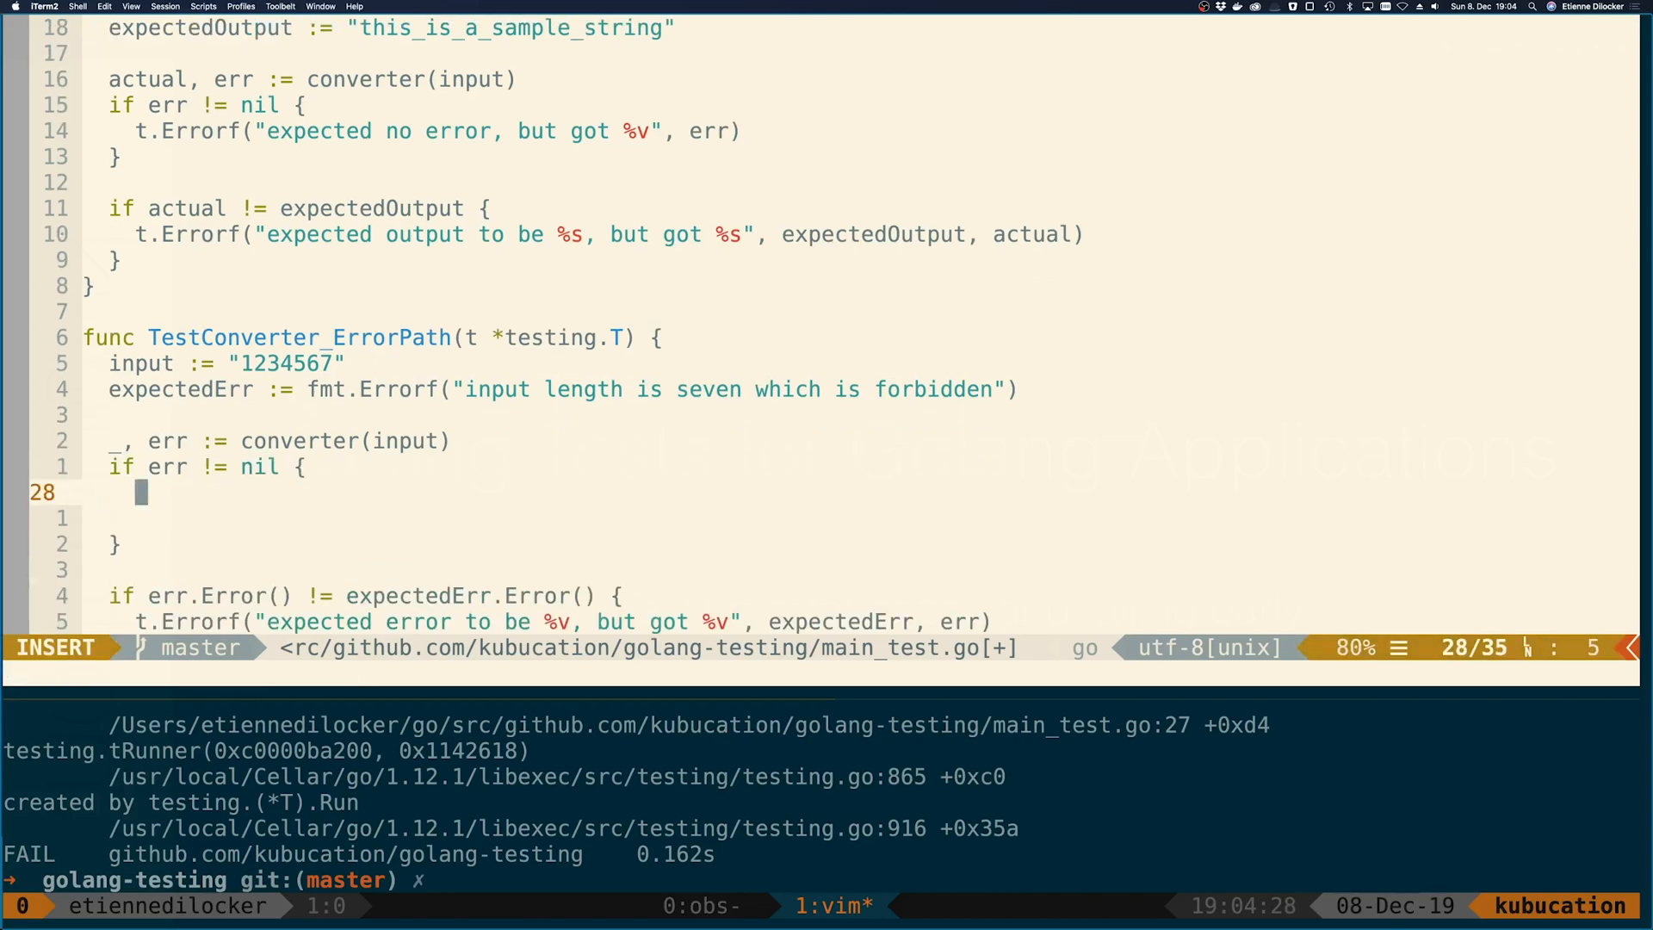
text(t.Errorf)
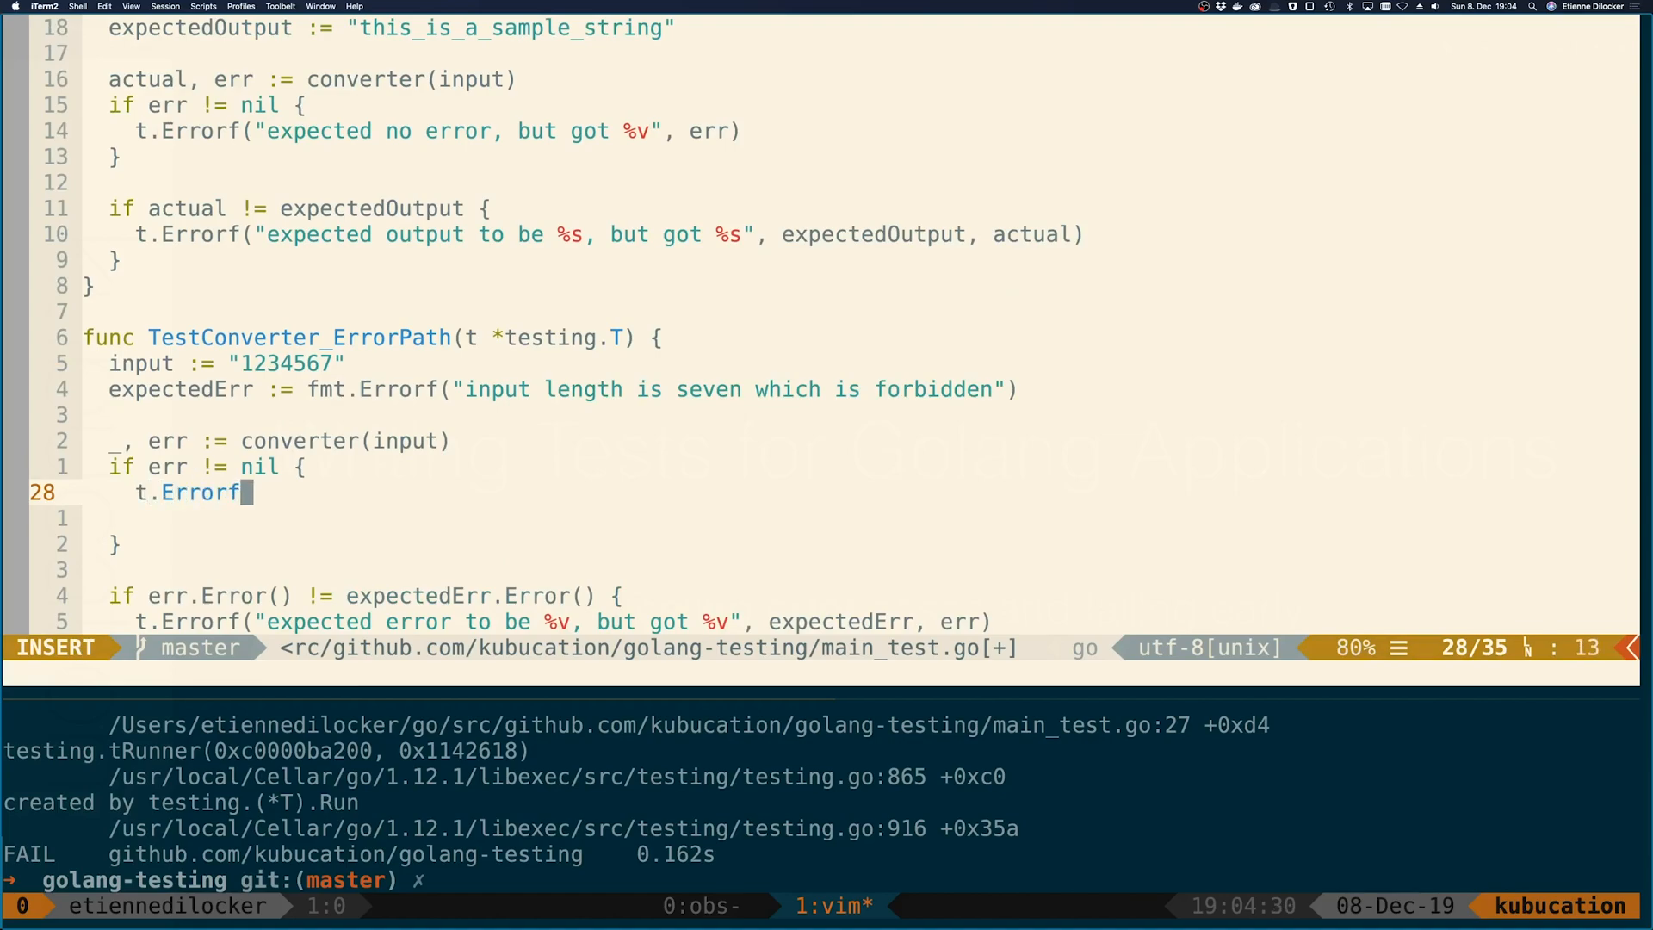
text(("expected)
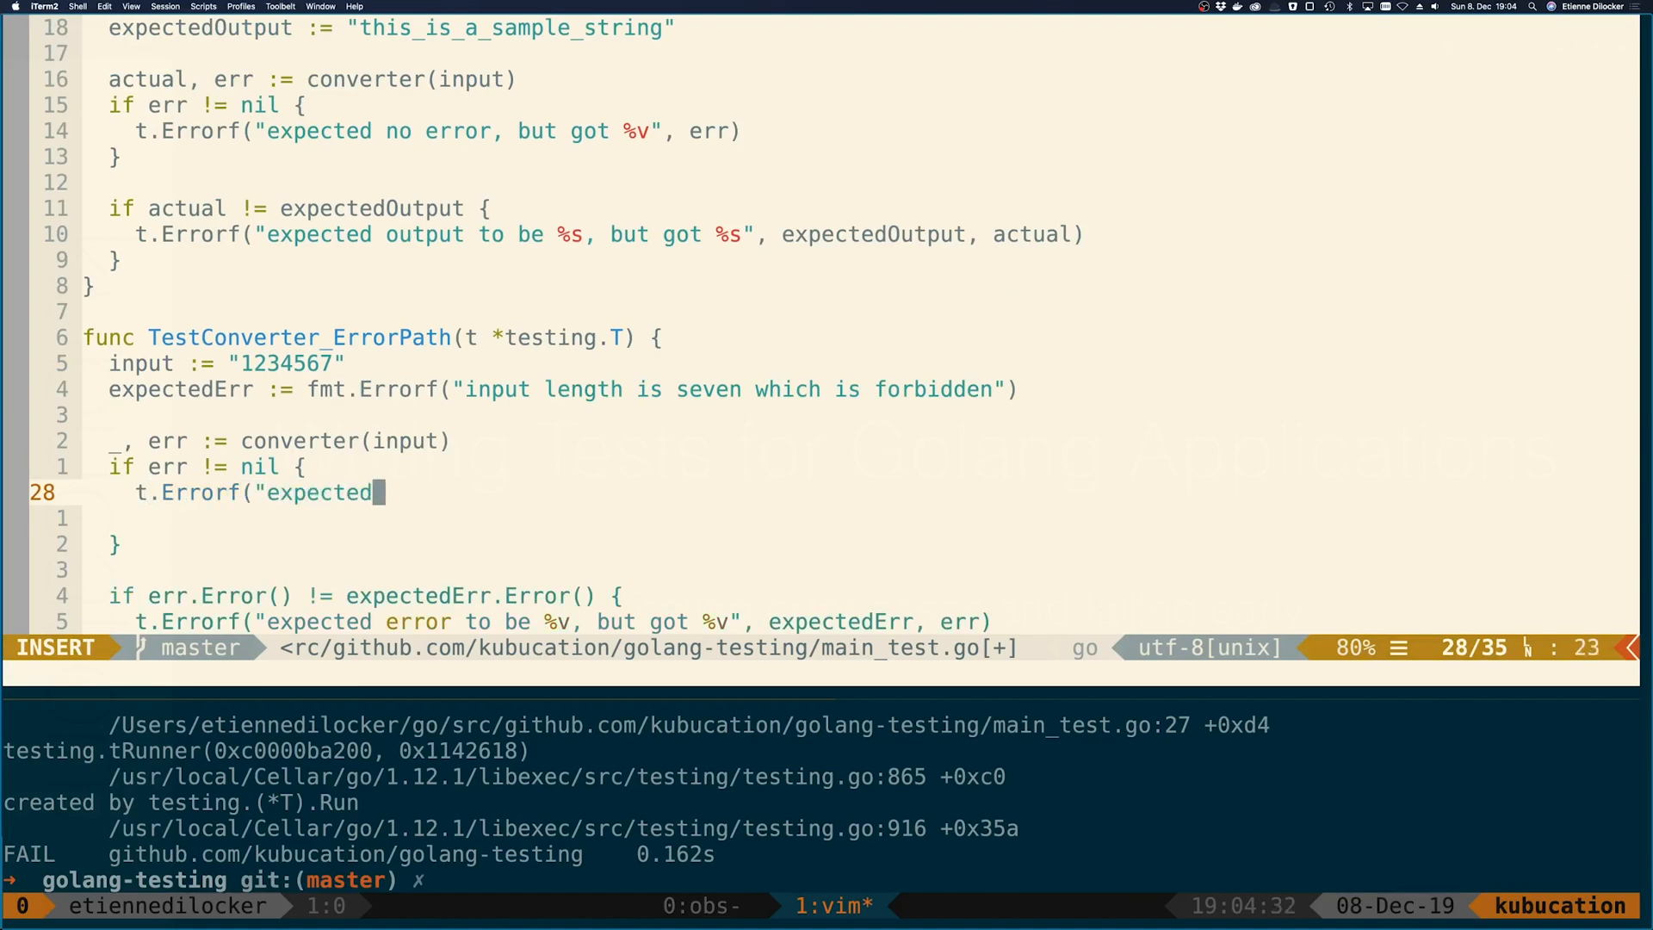
text(error not bo)
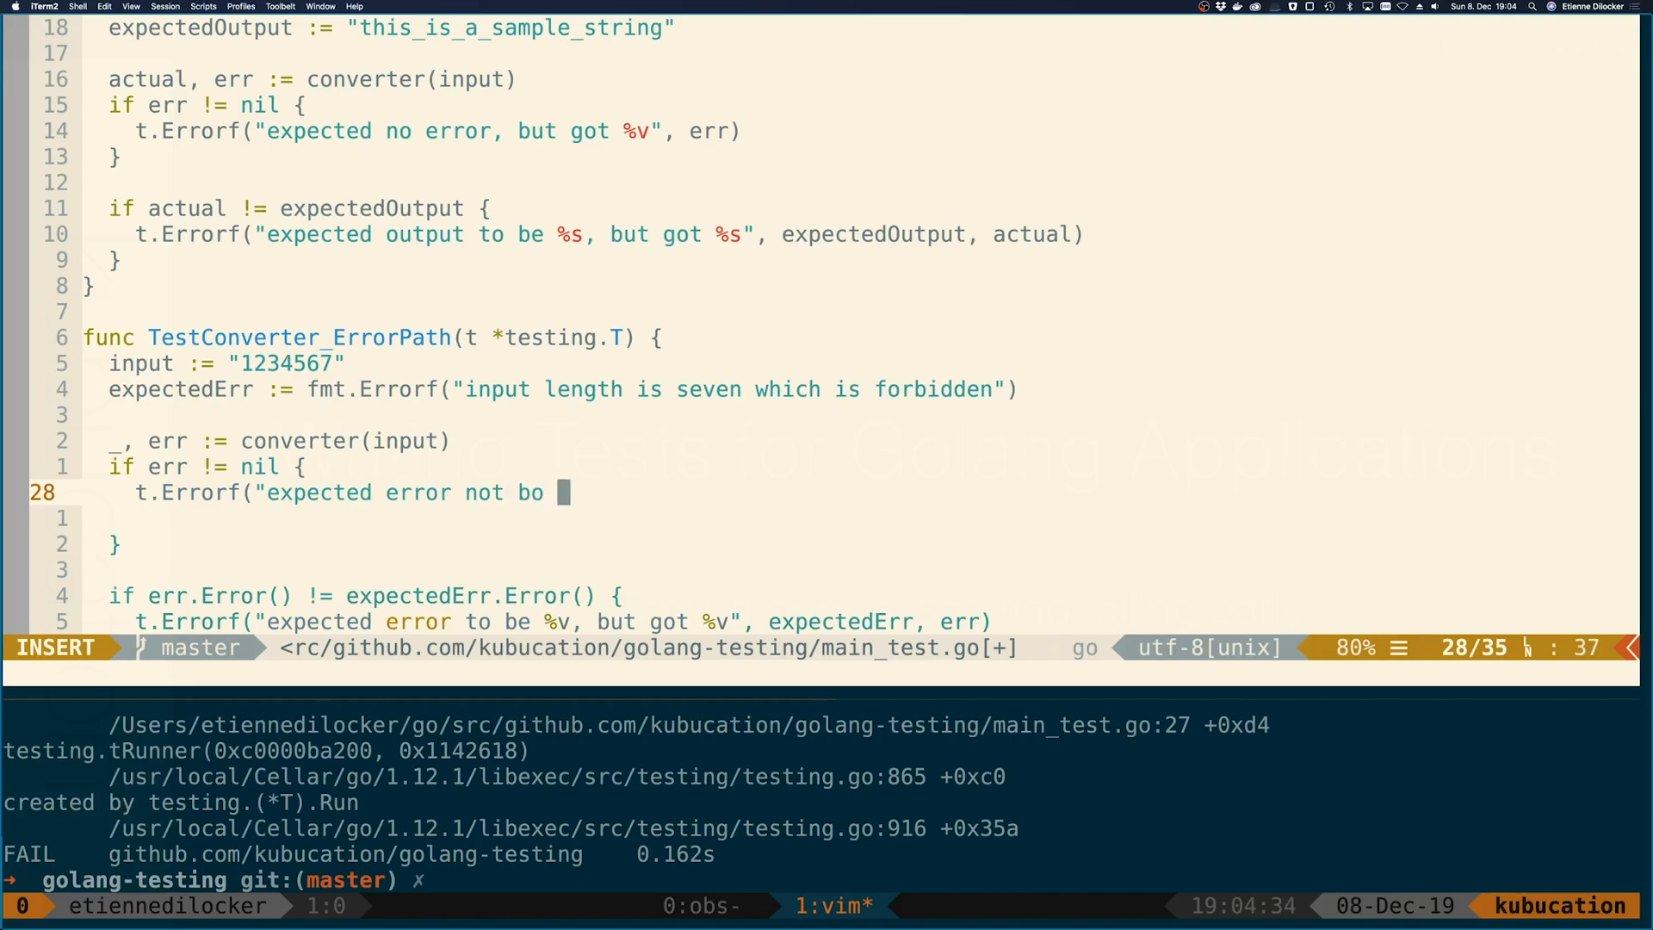
text(nil,)
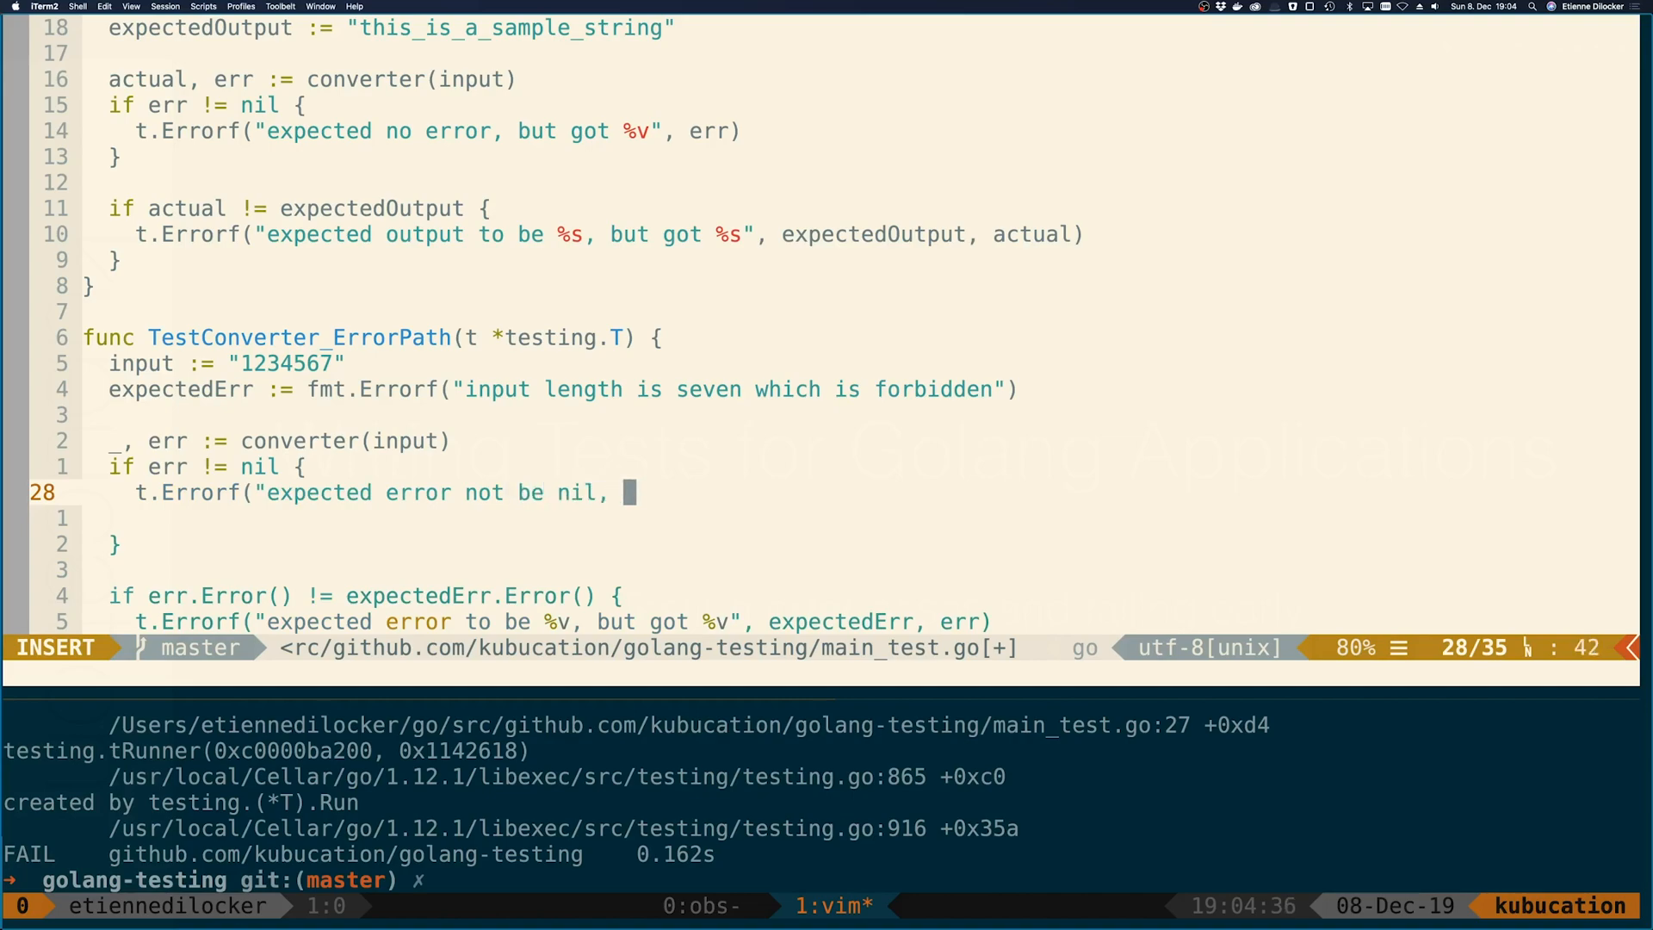
text(but was nil"))
click(820, 880)
text(go test .)
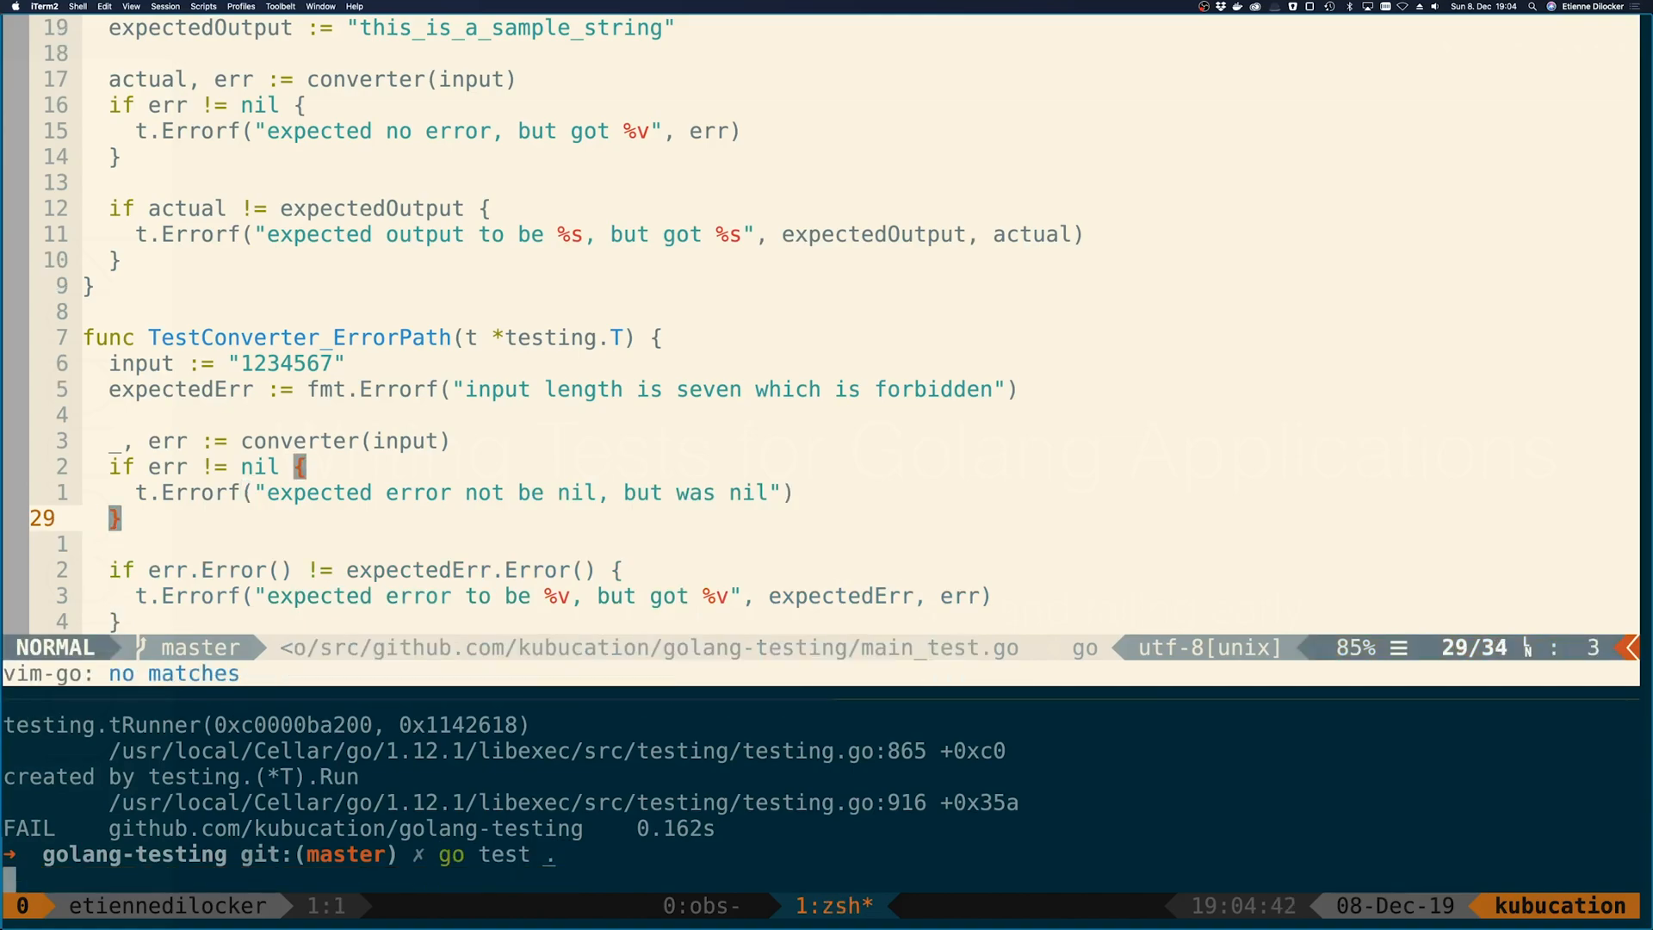
key(enter)
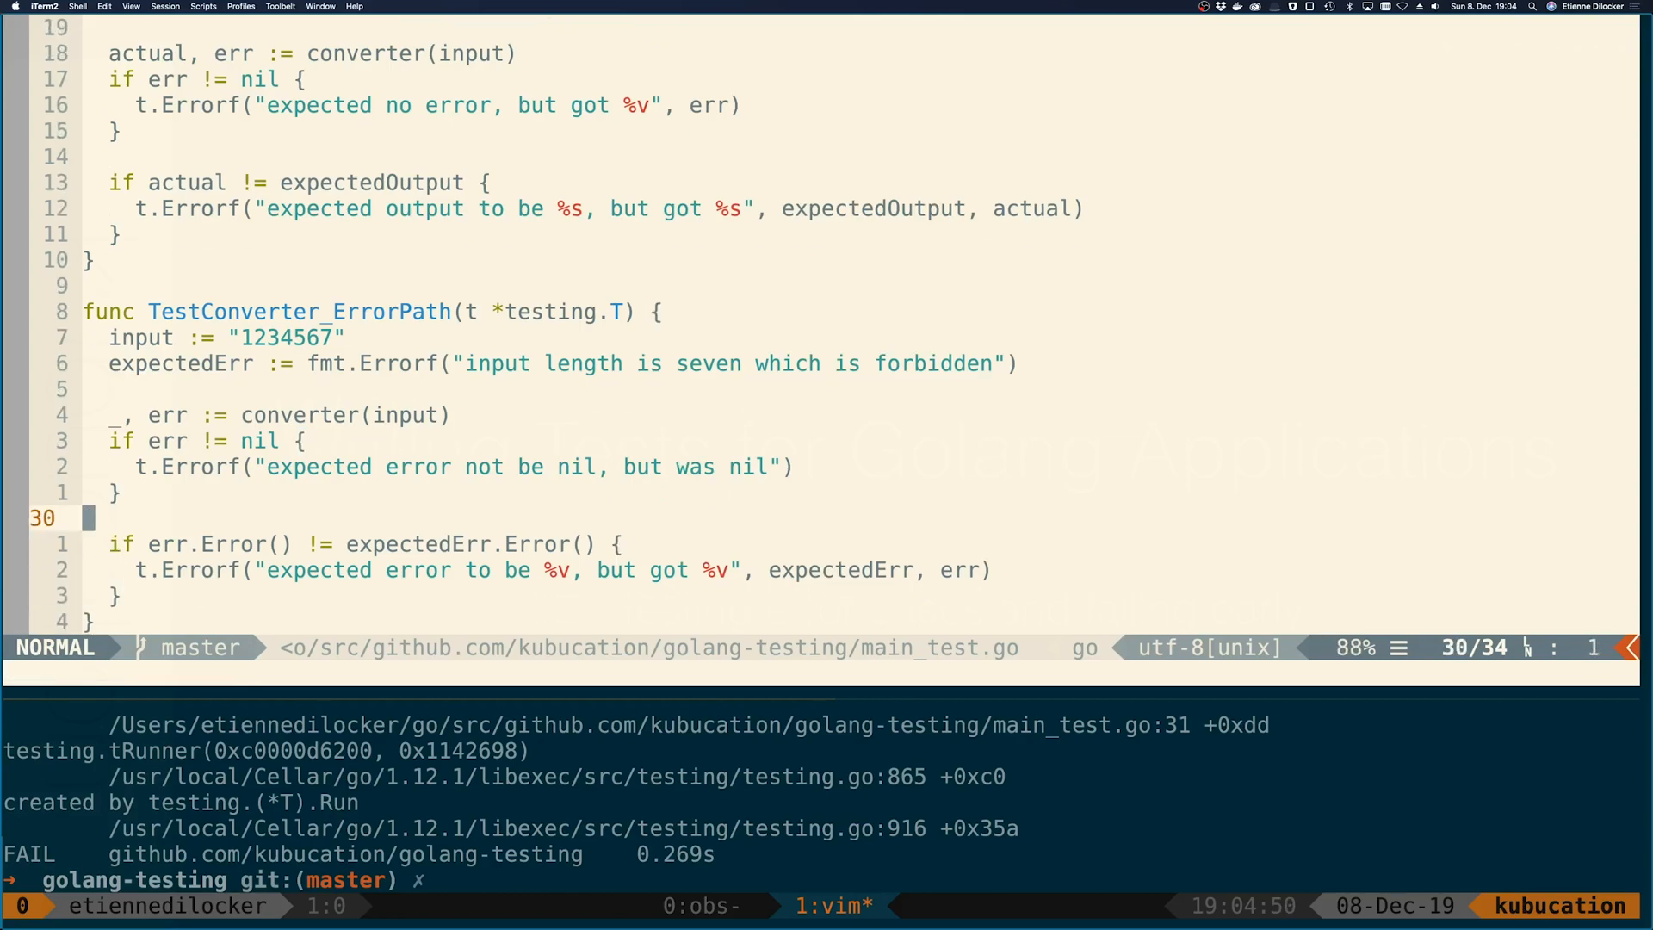
Select the nil check block to change its condition to err == nil
key(V)
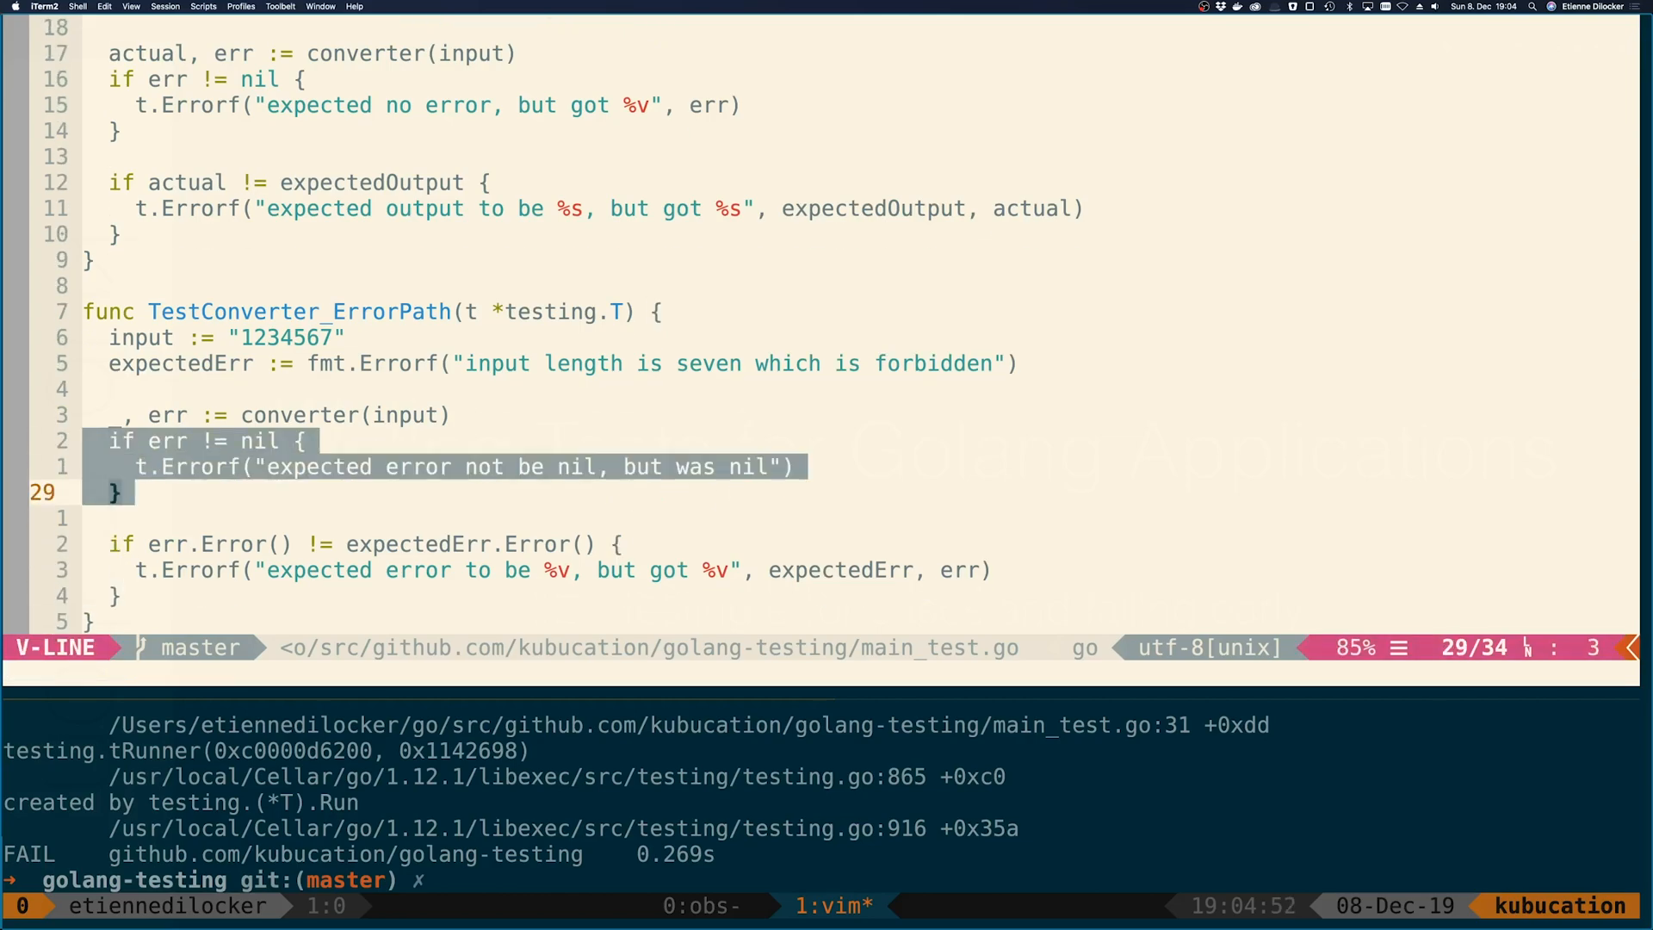
key(Escape)
text(t)
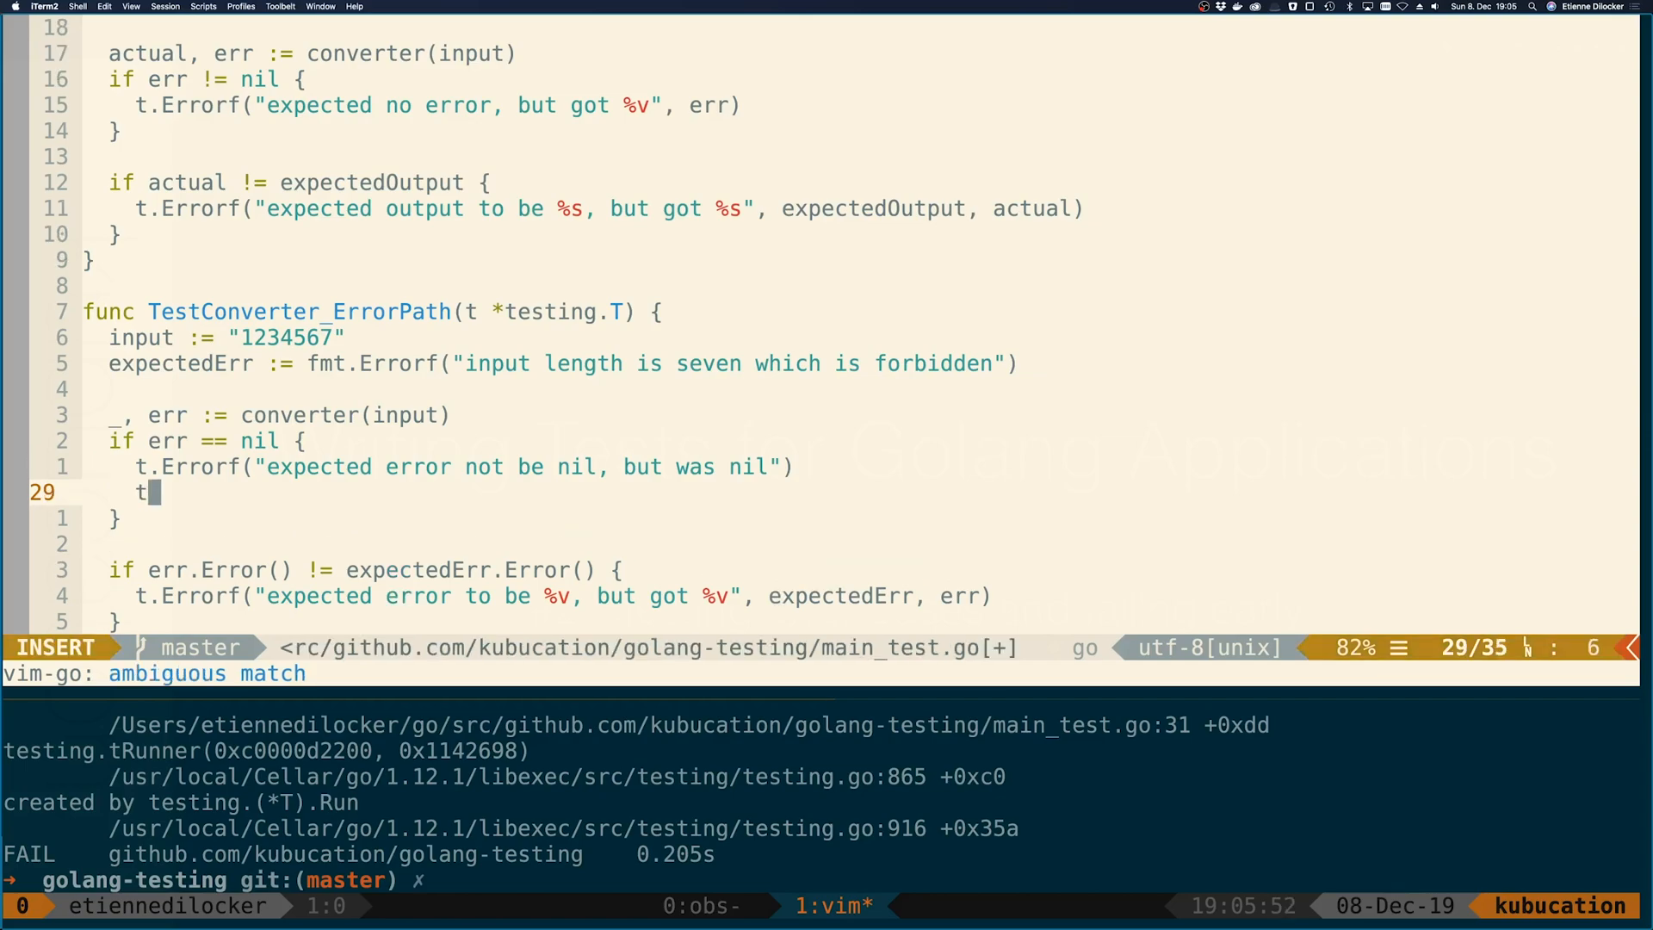
Add t.FailNow() after the nil-error Errorf and lengthen input to "12345678"
text(FailNow()
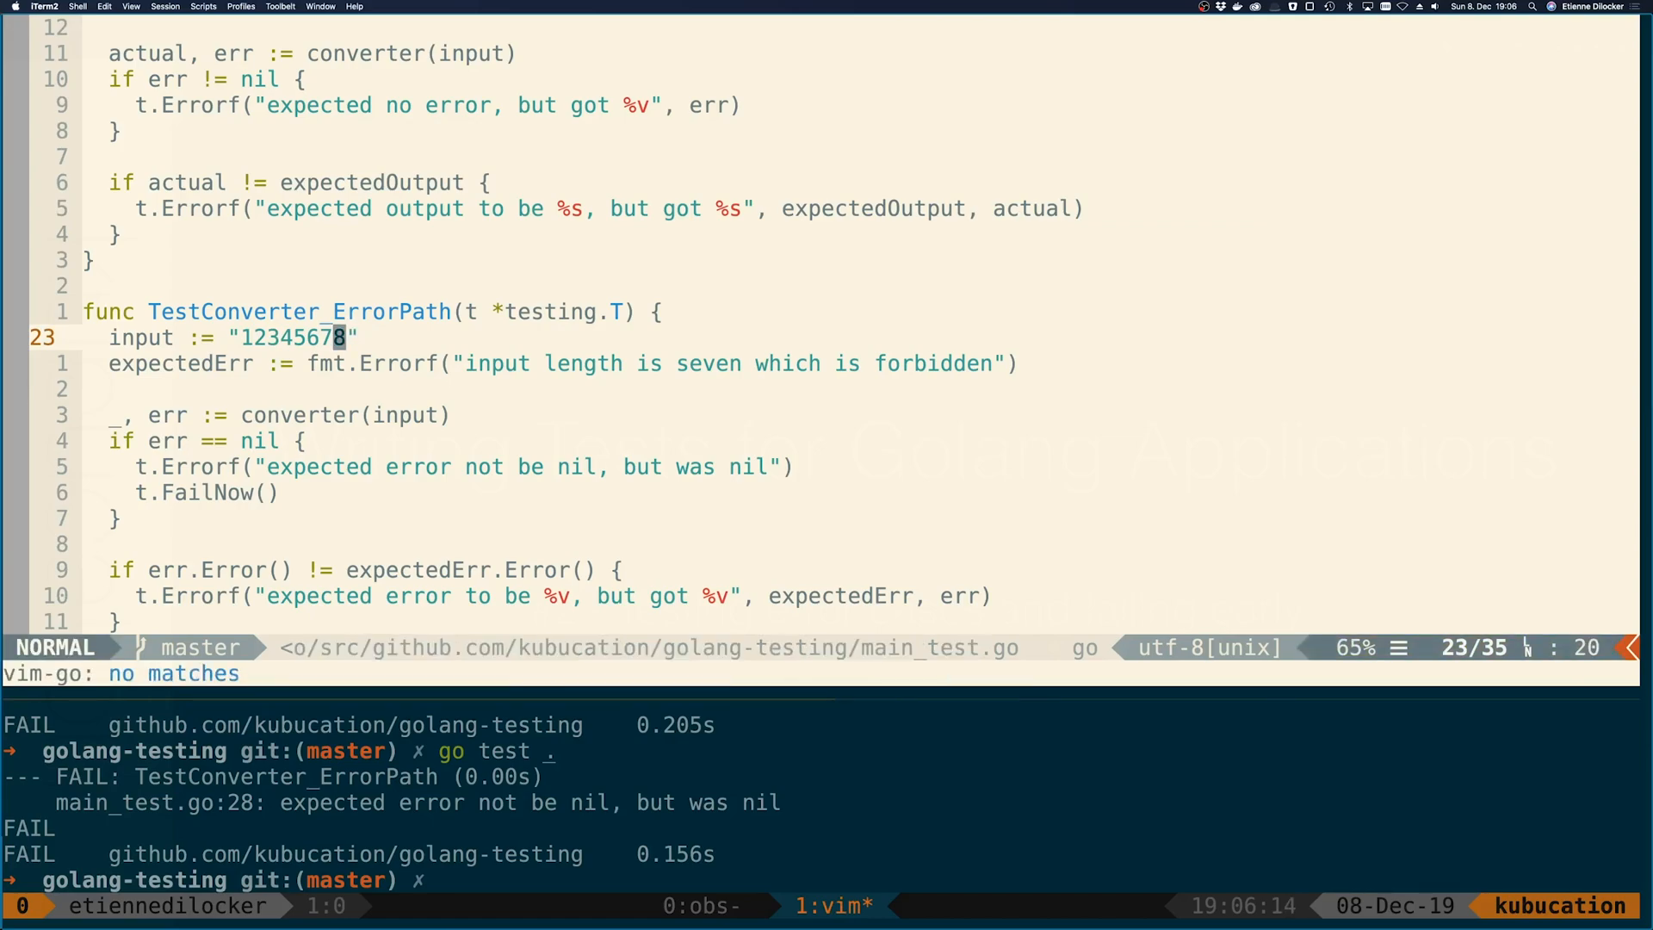
Expect "input length is eight" and use a single t.Fatal for the nil check, then rerun go test
key(j)
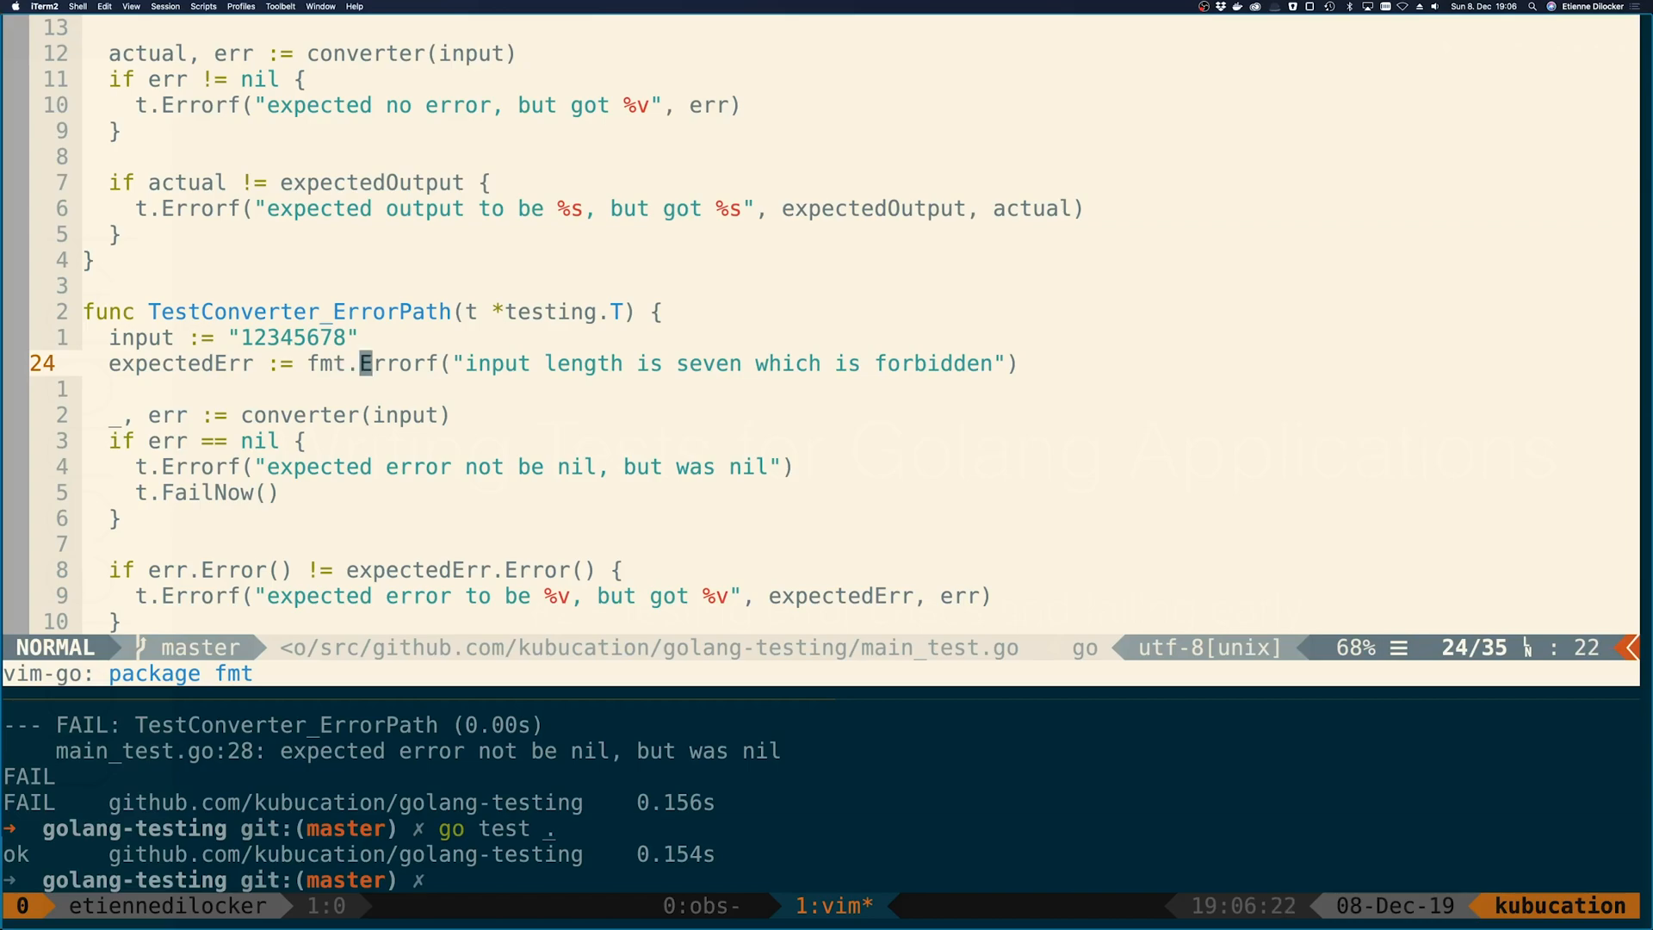
key(w)
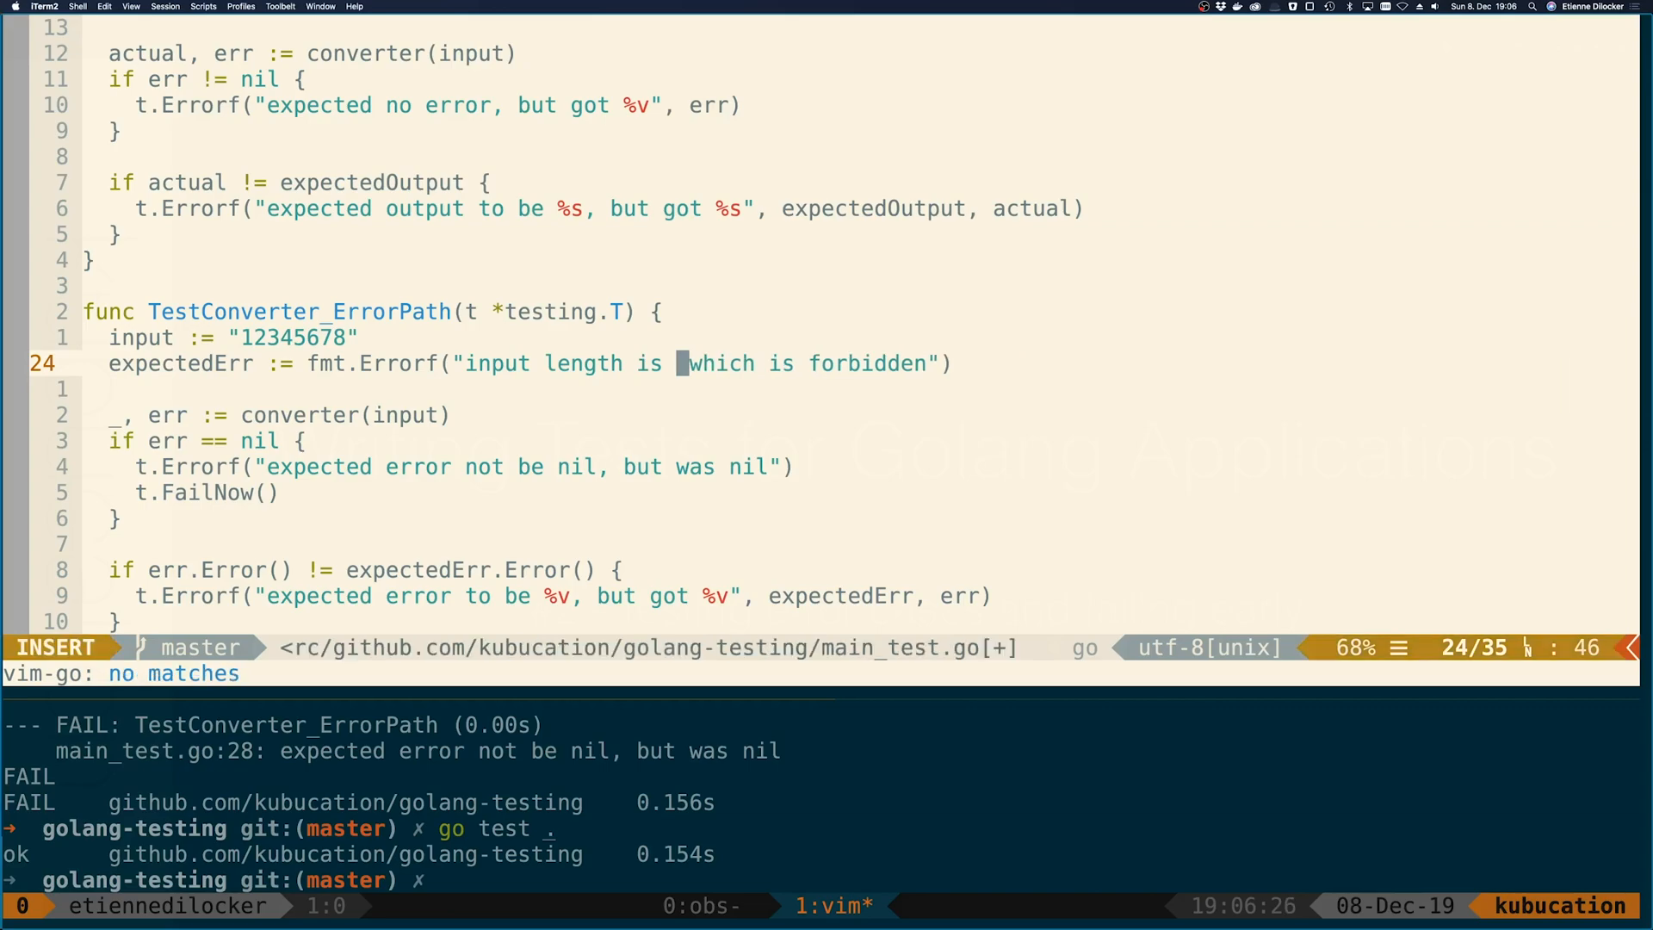
text(eight)
click(461, 465)
text(Fatal)
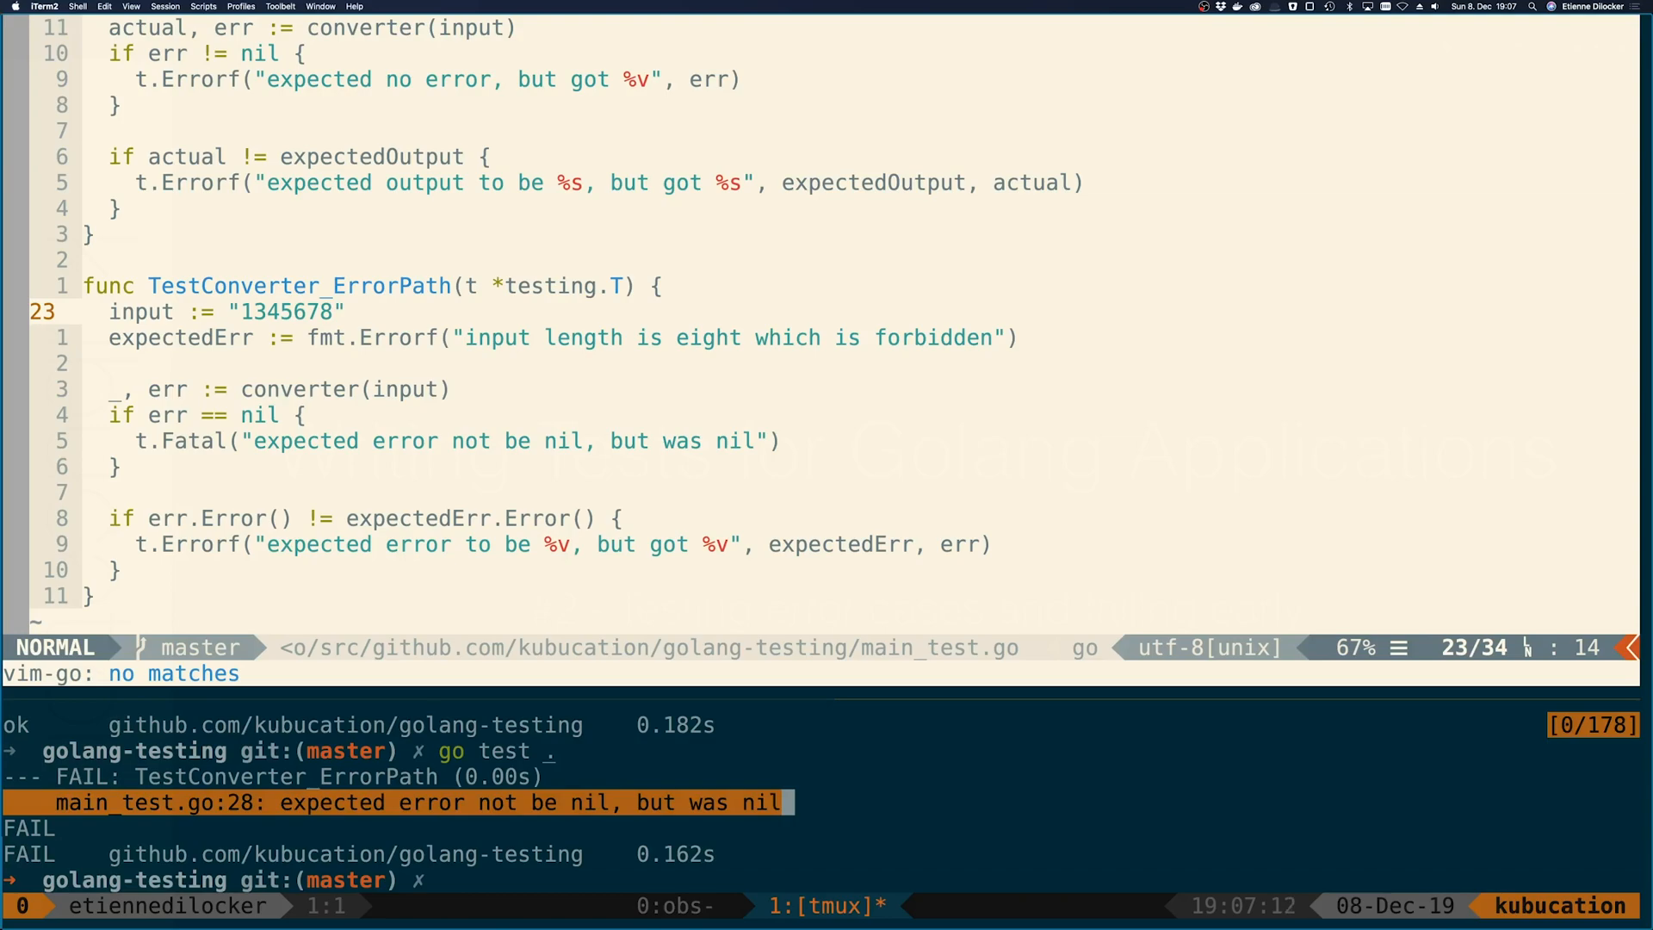
Set input back to "12345678" and review the t.Fatal nil-check block and the rest of the file
text(bkkk)
text(2)
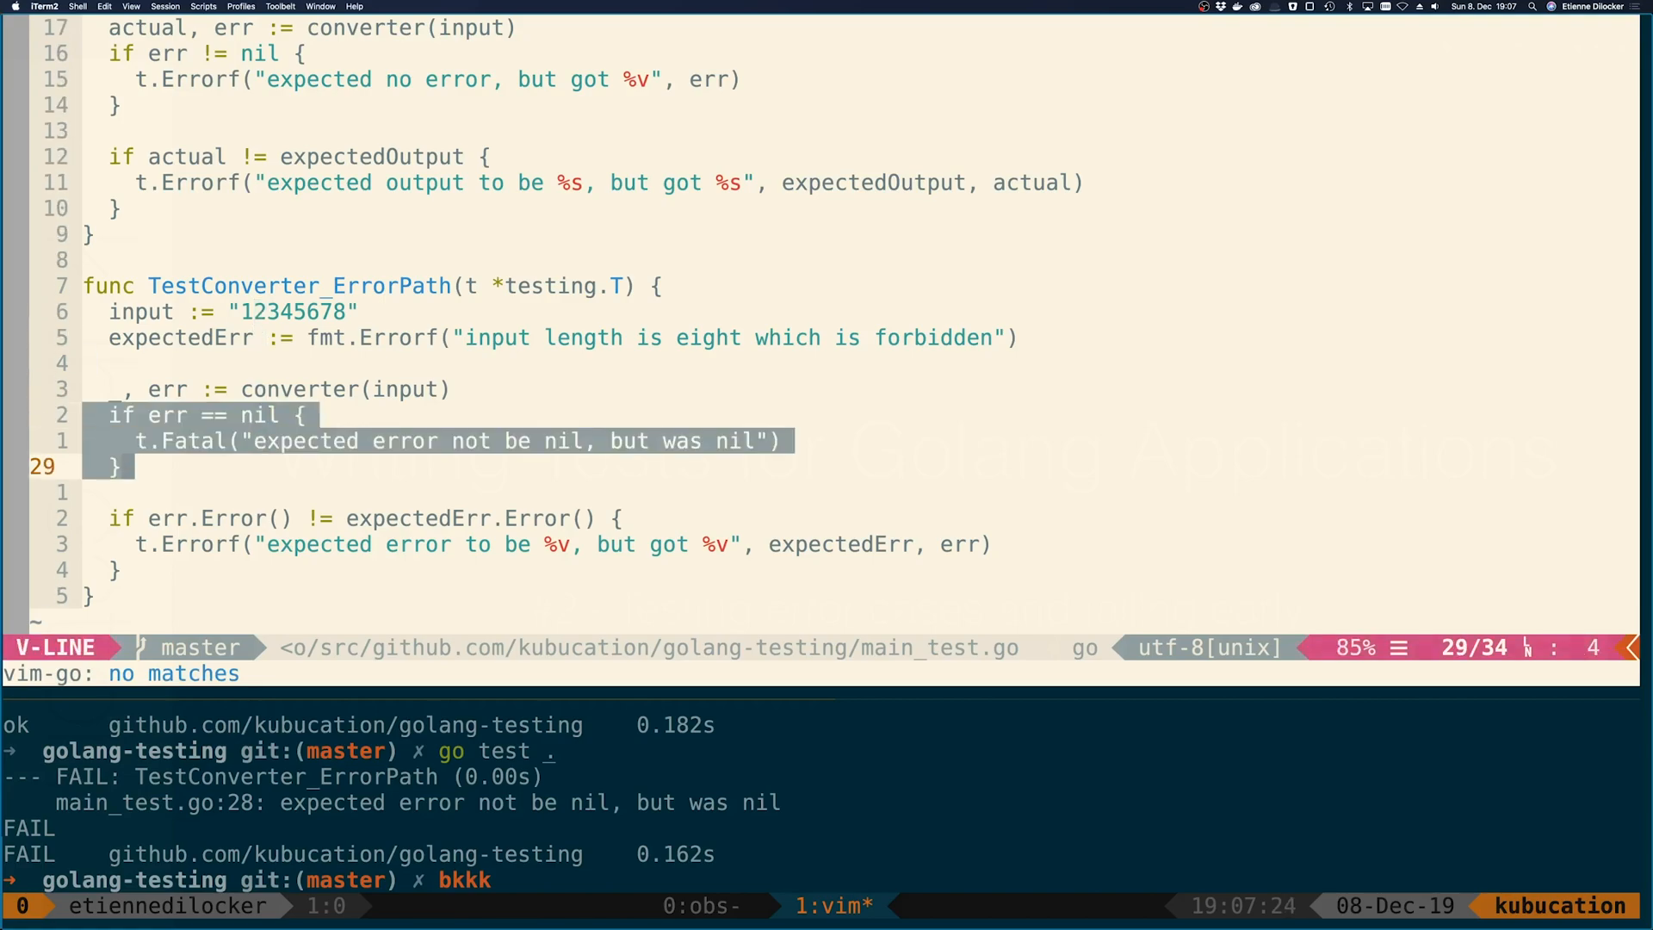
key(Escape)
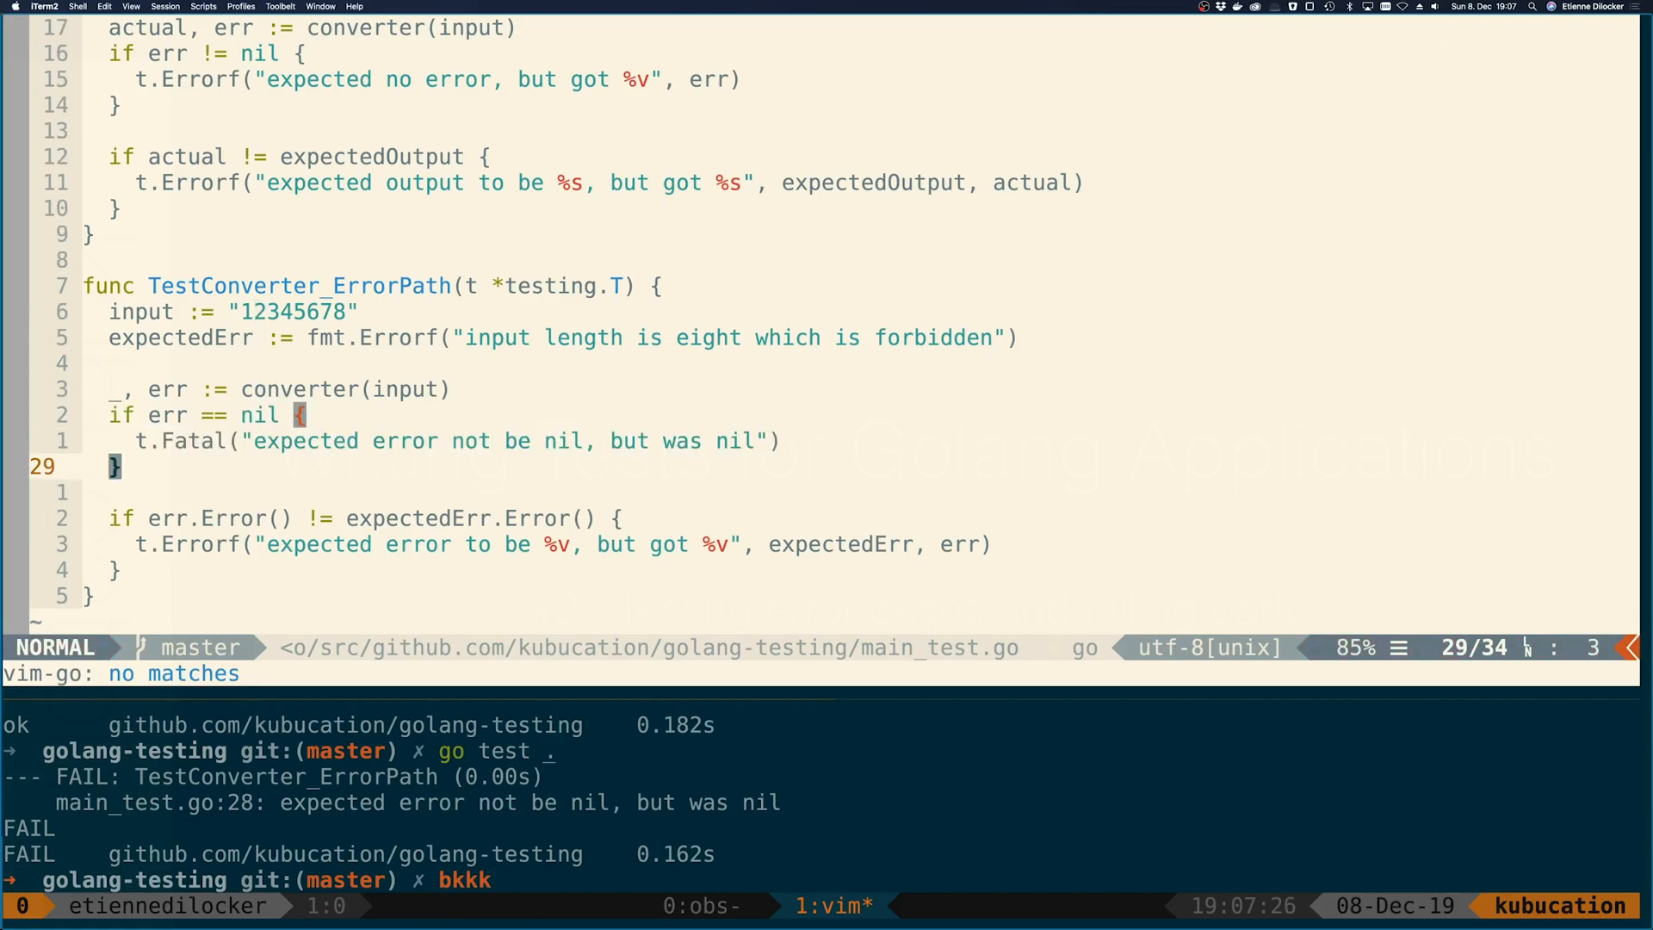
key(V)
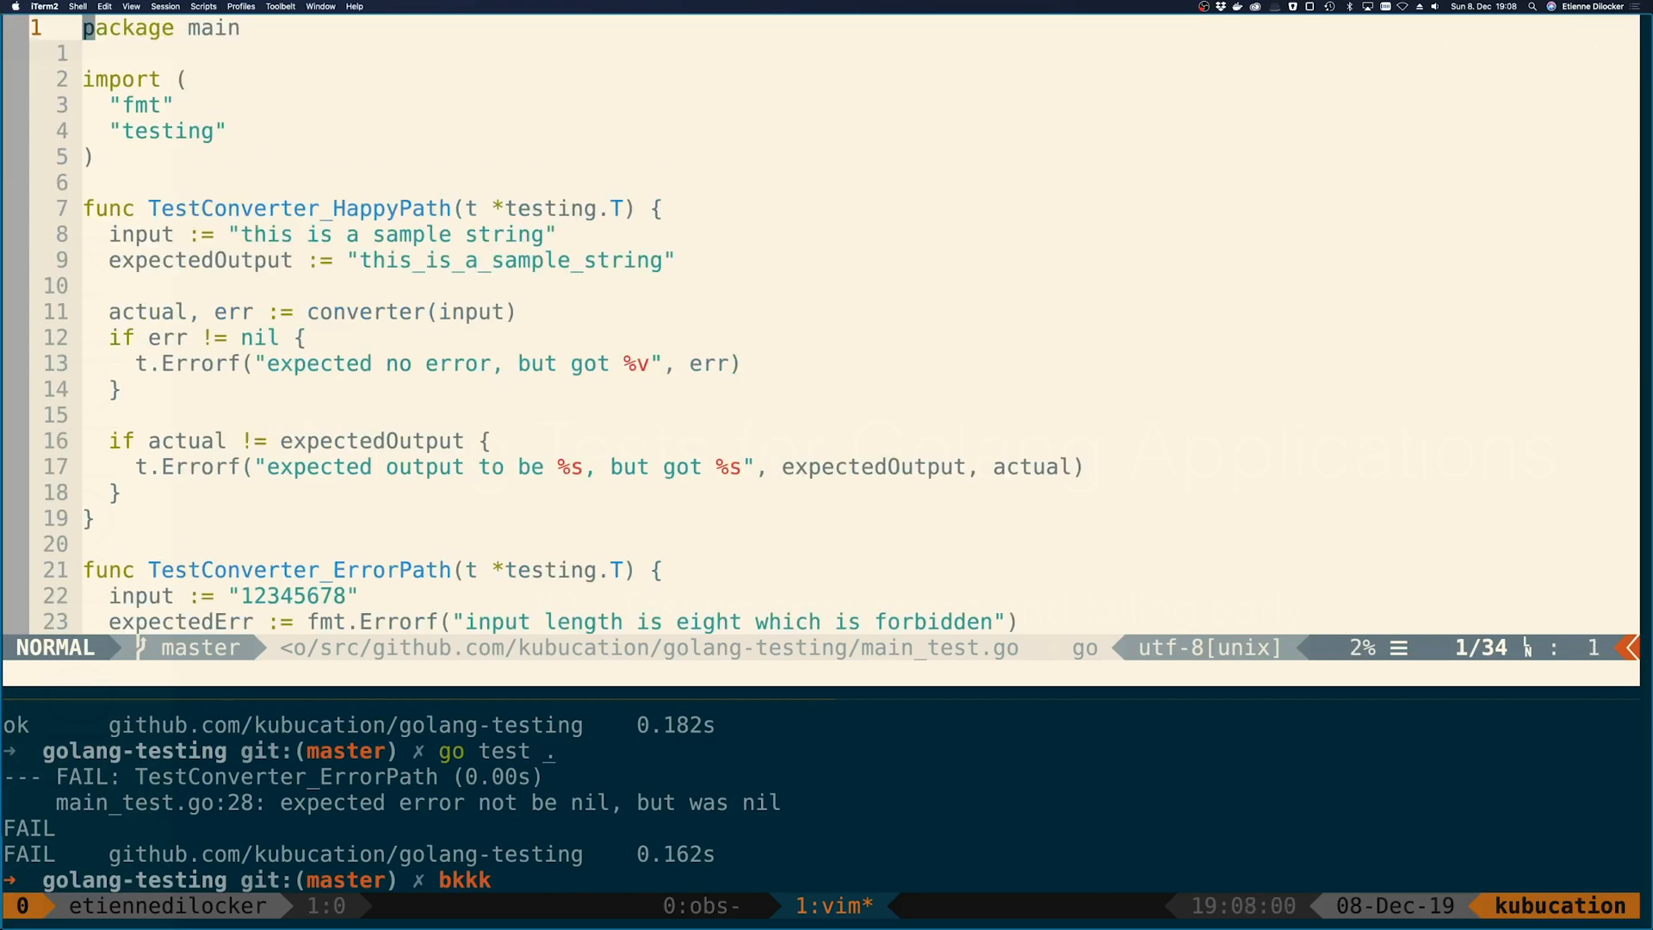
scroll(down, 3)
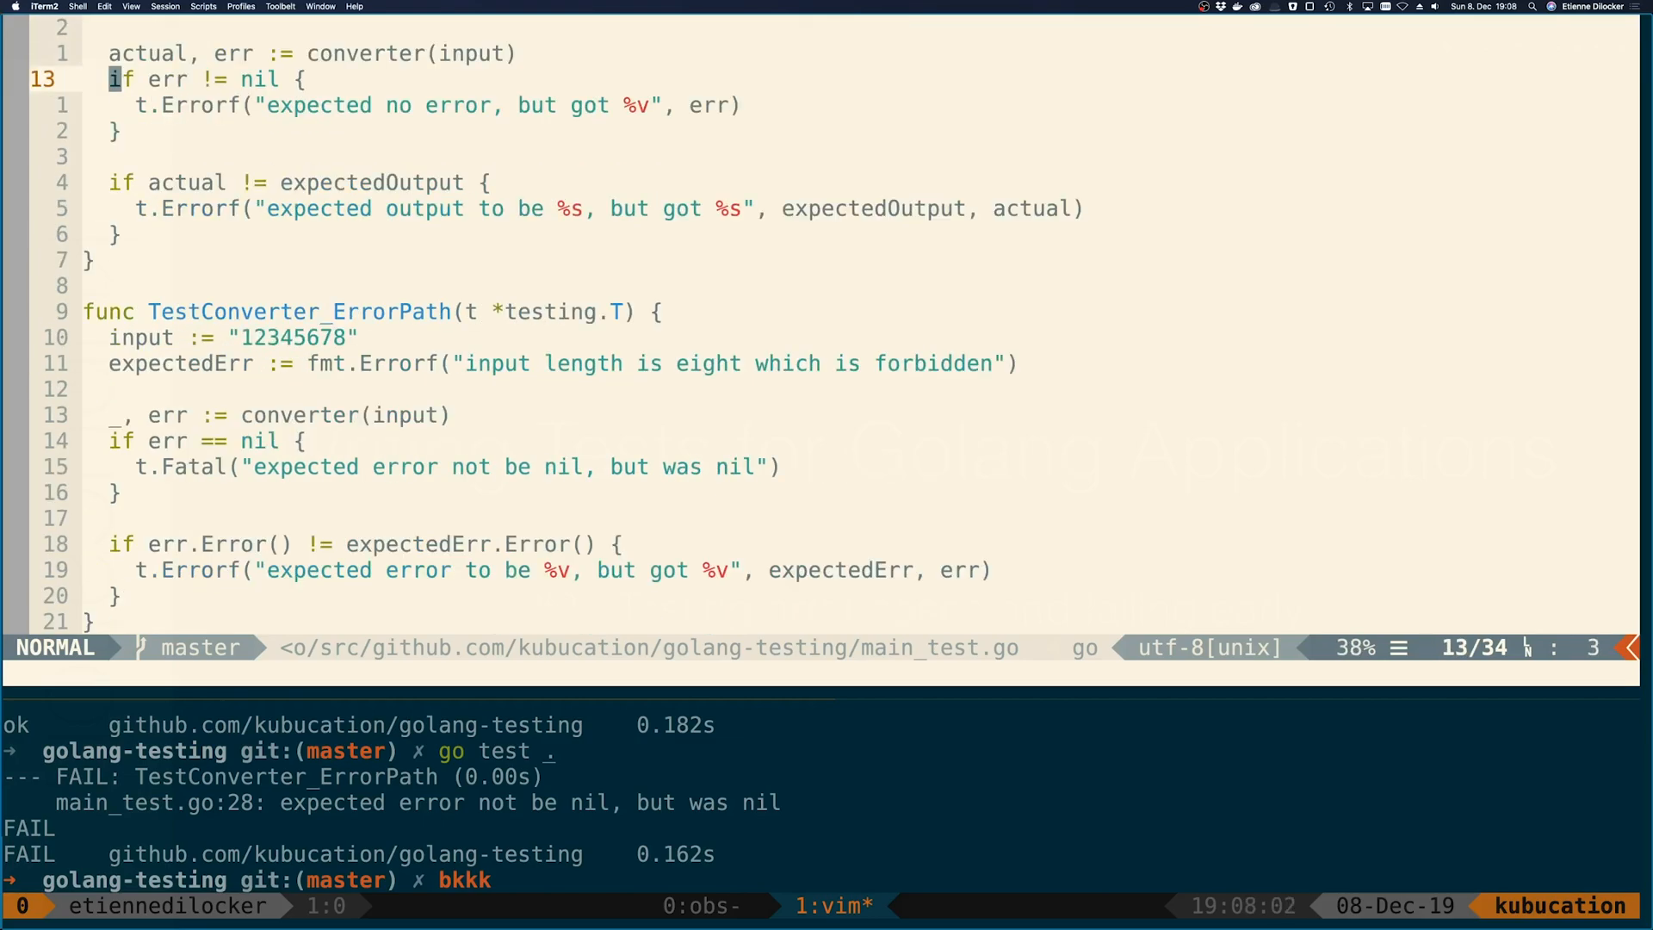